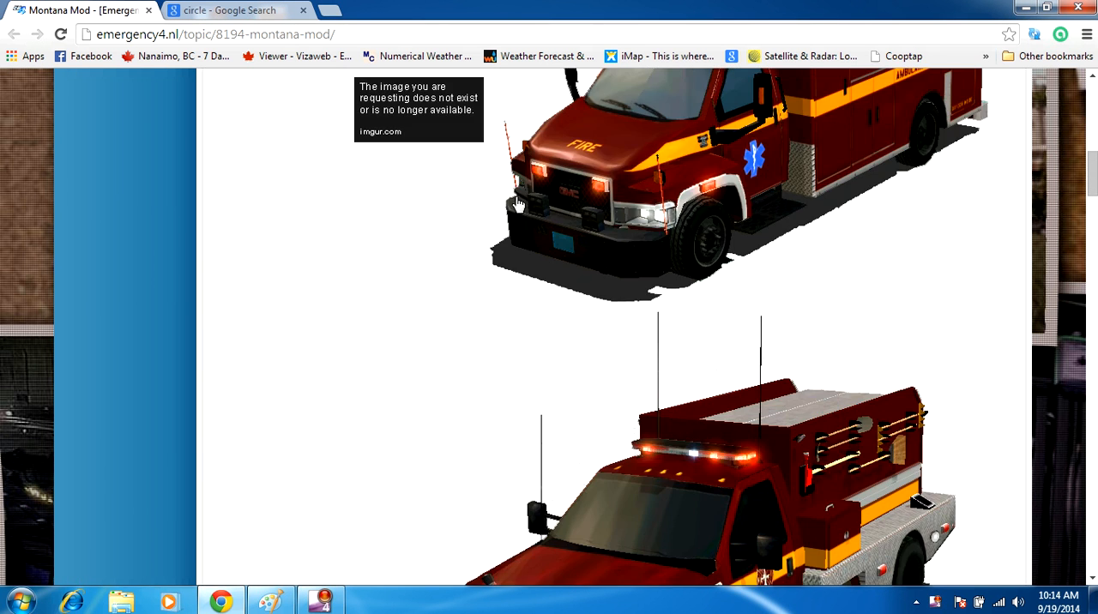
# Scroll the forum topic down to the Montana Mod download and Patch 1 links
pyautogui.scroll(-3)
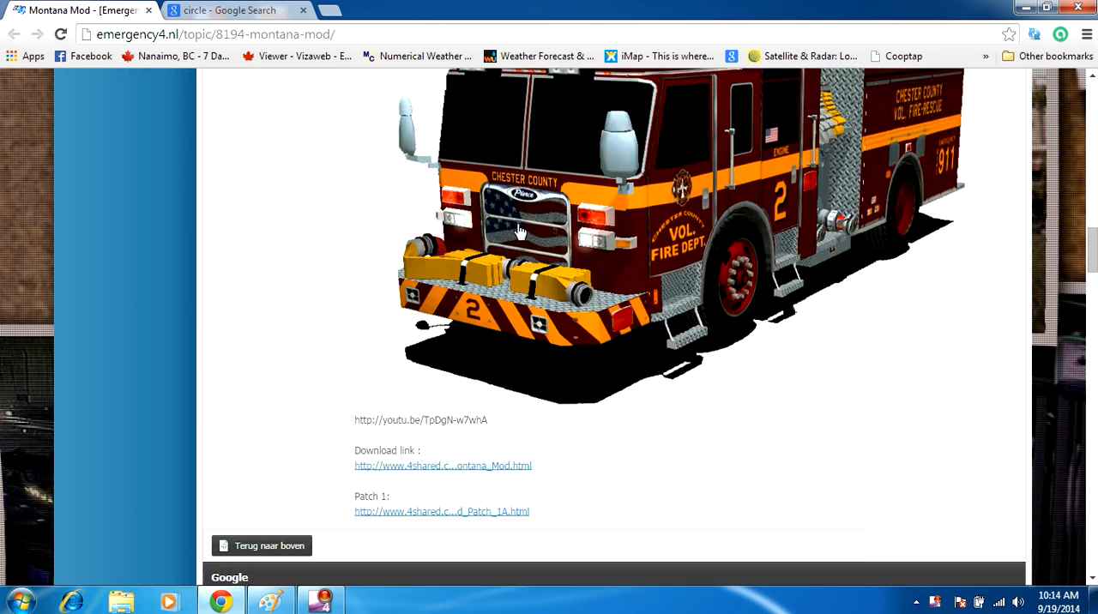
pyautogui.scroll(-3)
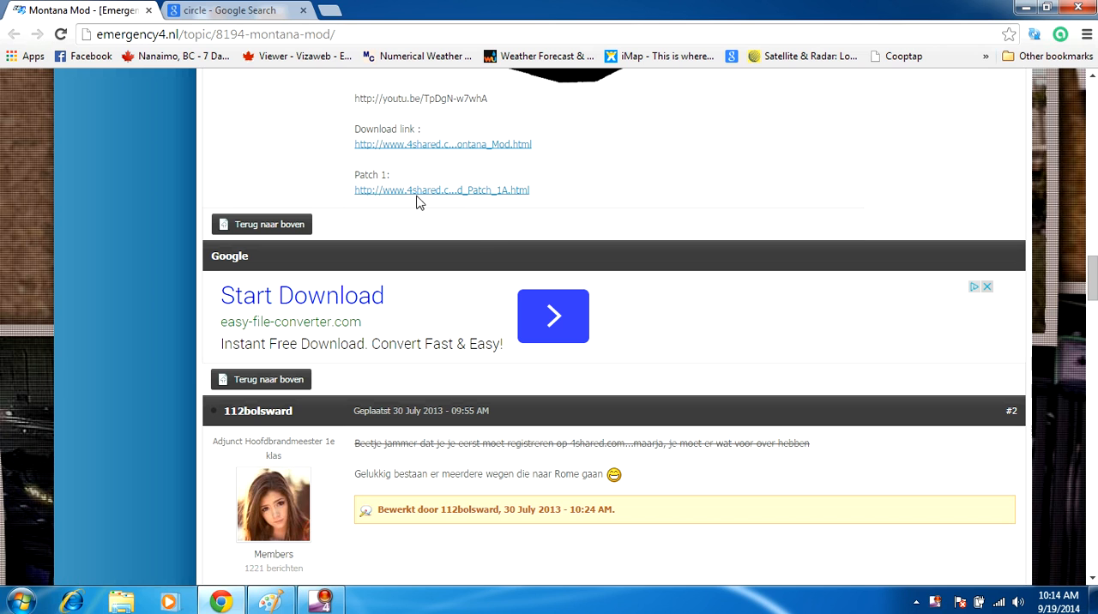
pyautogui.moveTo(466, 161)
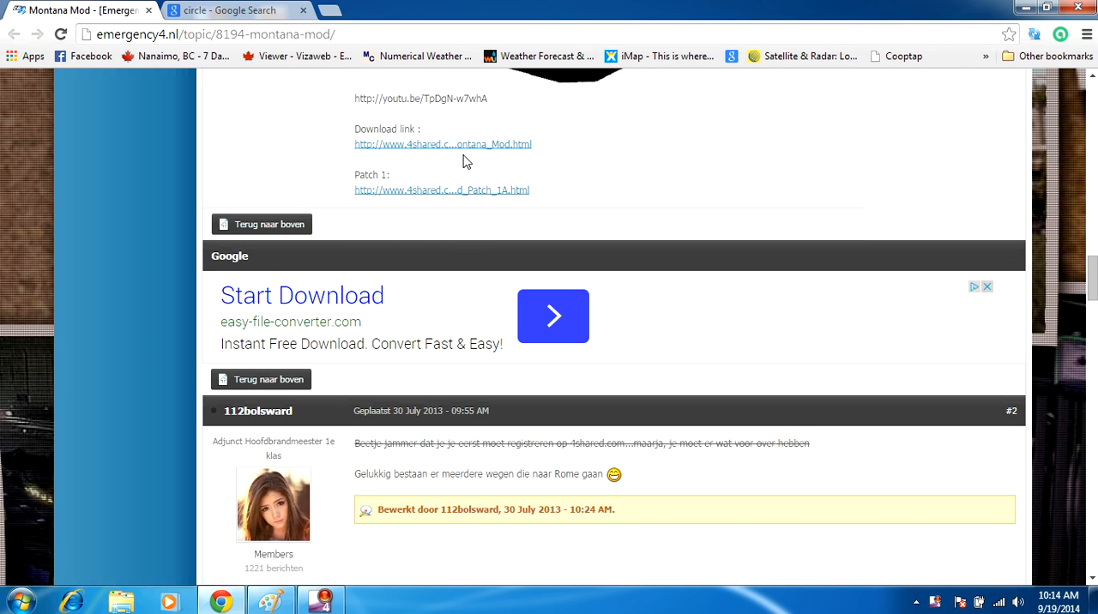
pyautogui.moveTo(381, 152)
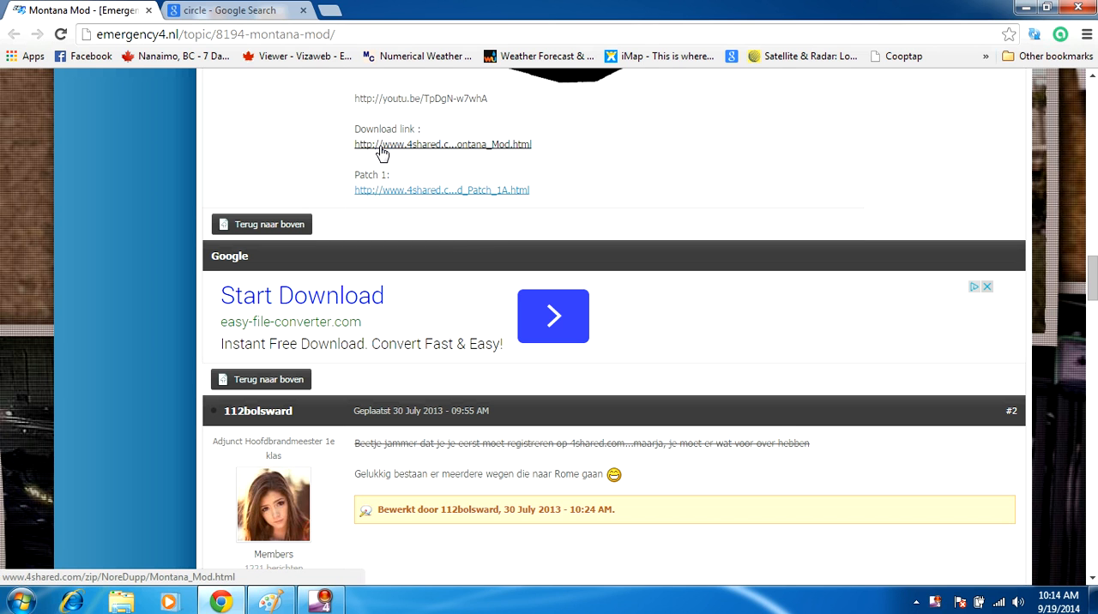
pyautogui.moveTo(357, 165)
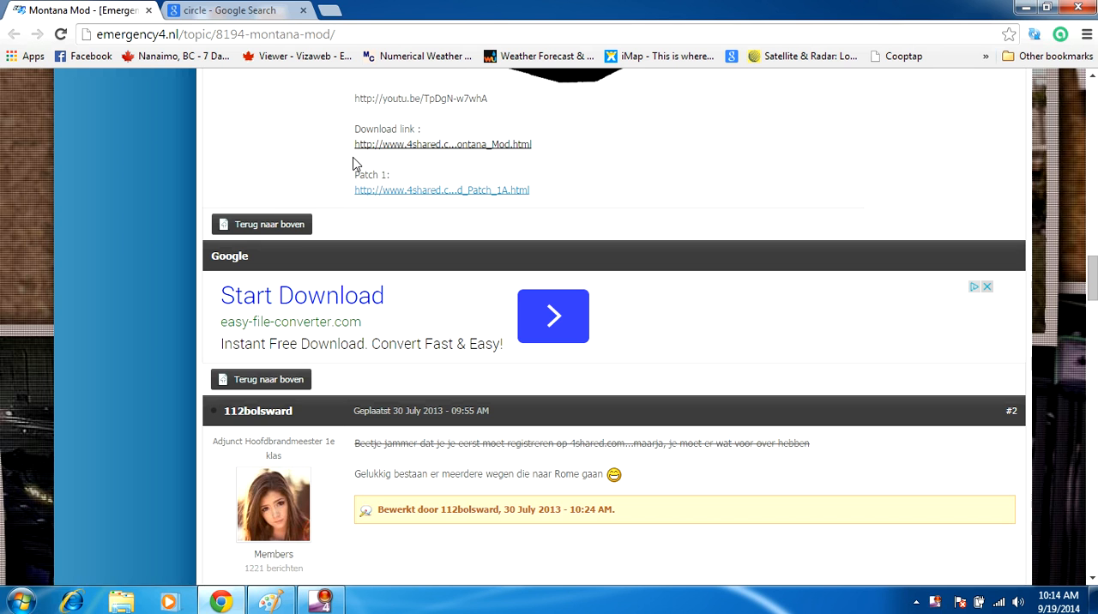
# Follow the forum's 4shared download link to the montana mod.zip page
pyautogui.click(443, 144)
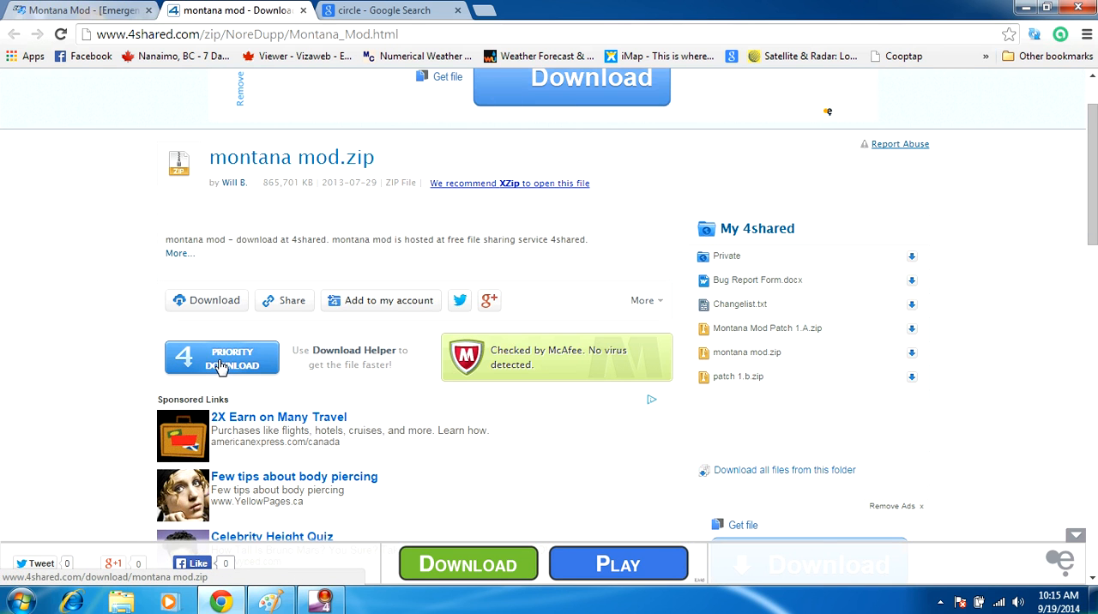
# Use the large Priority Download button and save montana mod.exe to the Desktop
pyautogui.click(222, 357)
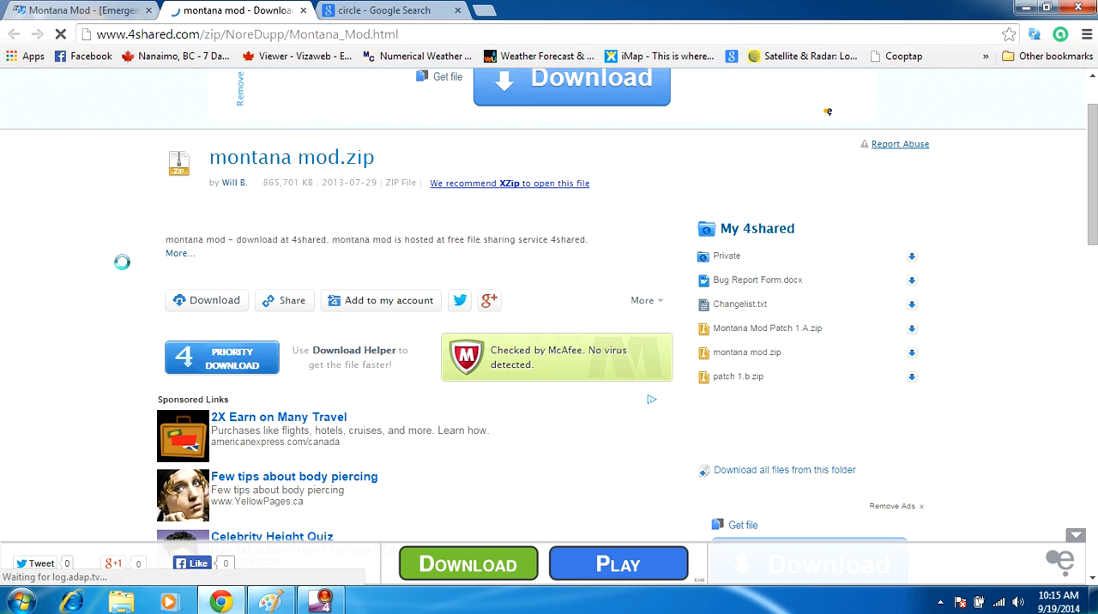
pyautogui.click(206, 301)
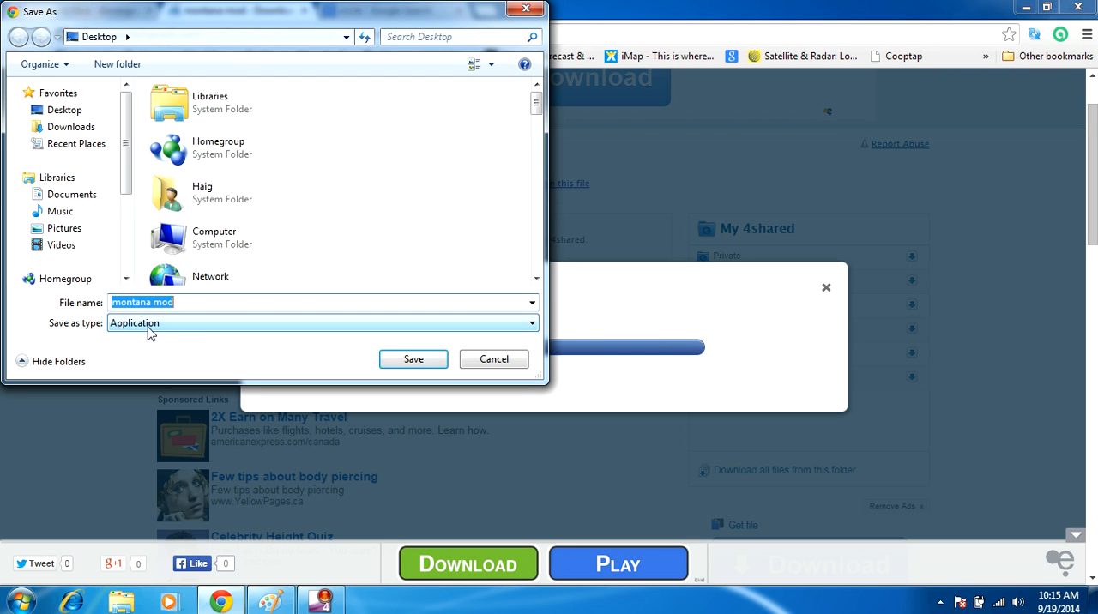
pyautogui.moveTo(112, 335)
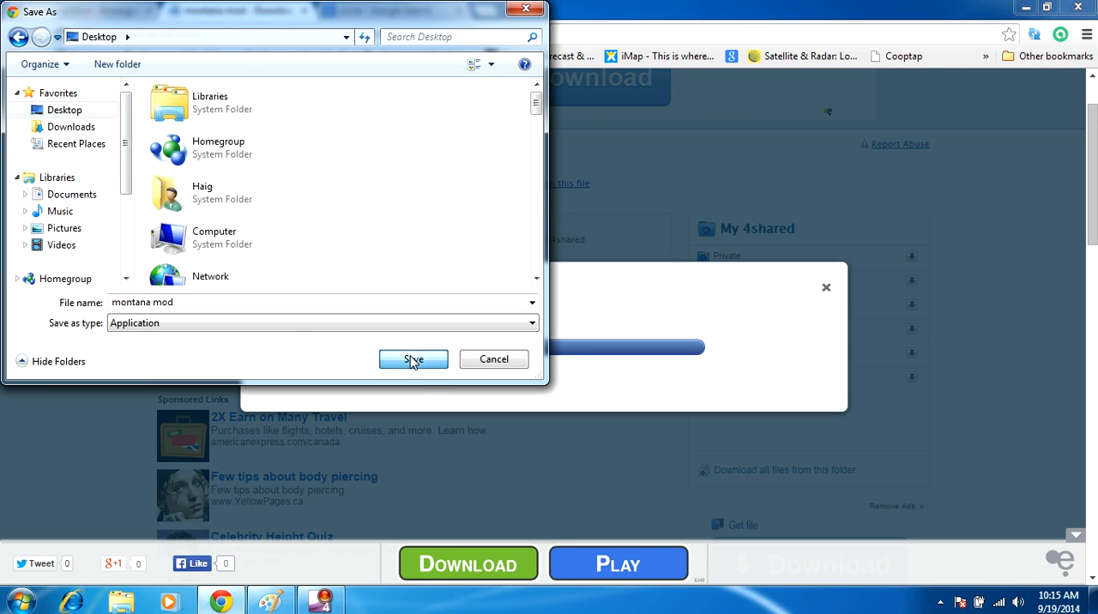
pyautogui.click(412, 358)
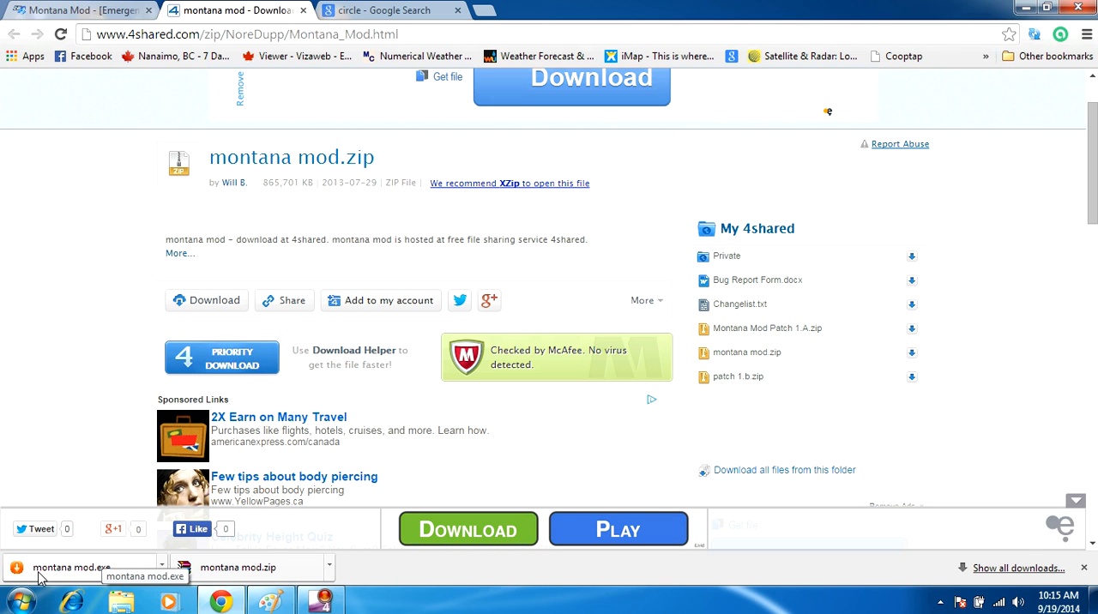
pyautogui.scroll(-3)
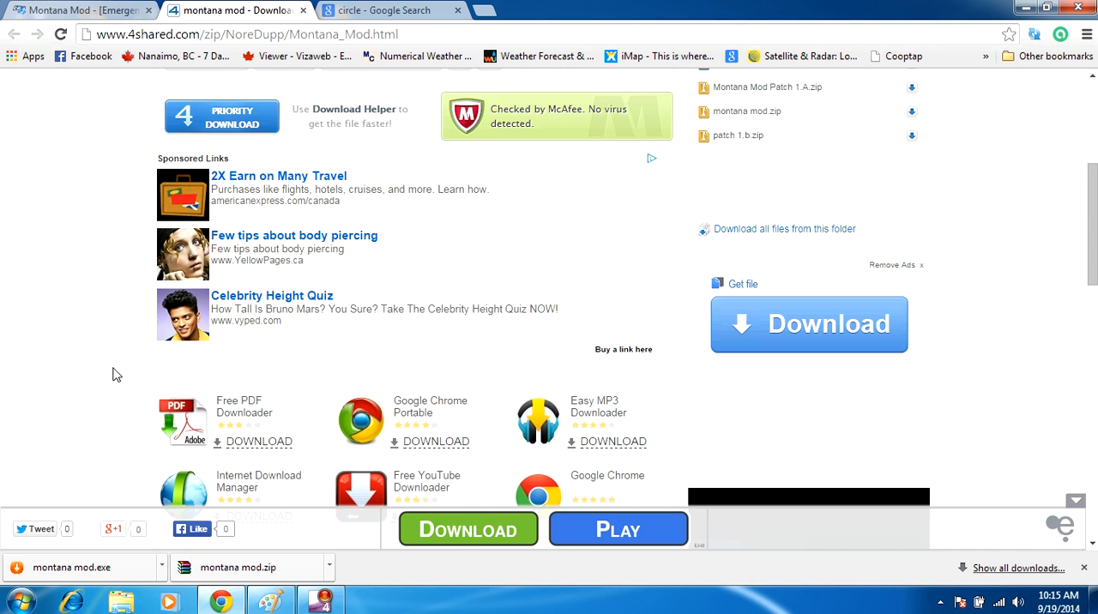
pyautogui.scroll(3)
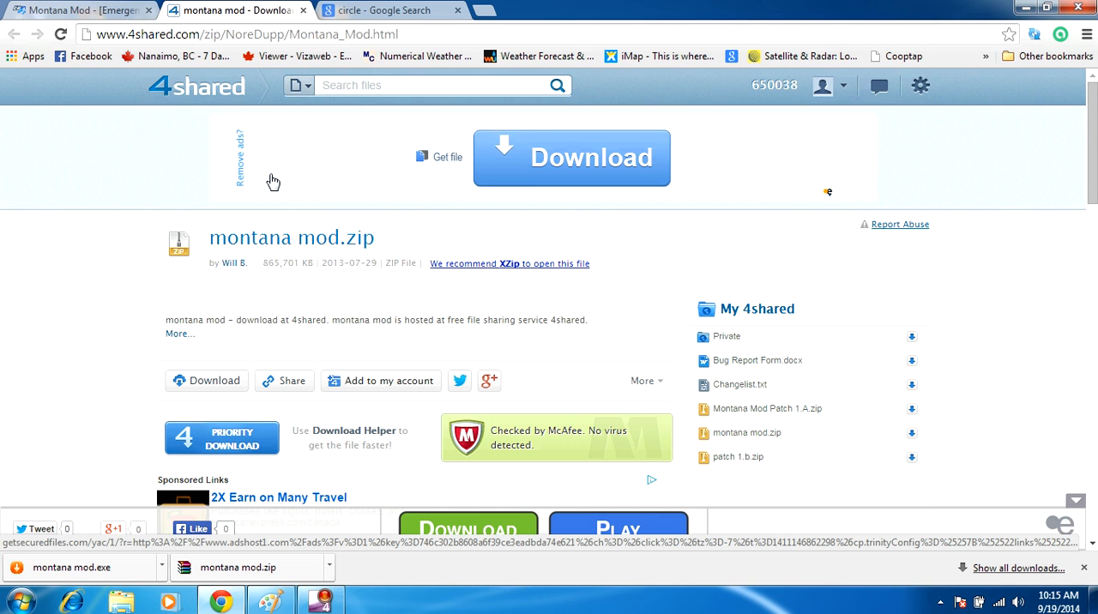
pyautogui.scroll(-3)
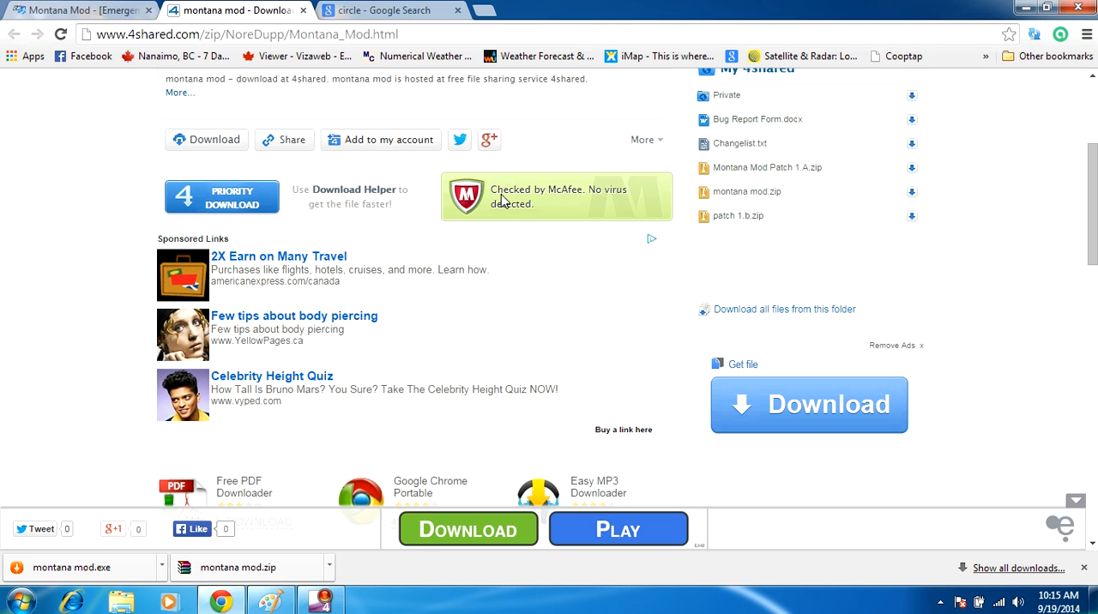
pyautogui.moveTo(601, 201)
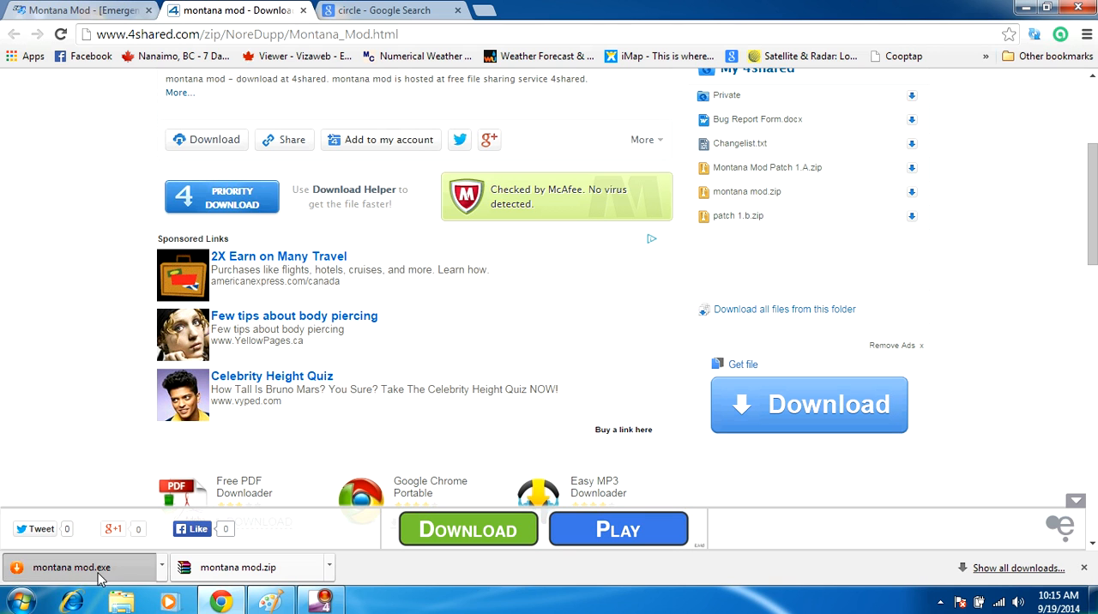
# Launch montana mod.exe from Chrome's download bar and Run it past the security warning
pyautogui.click(78, 566)
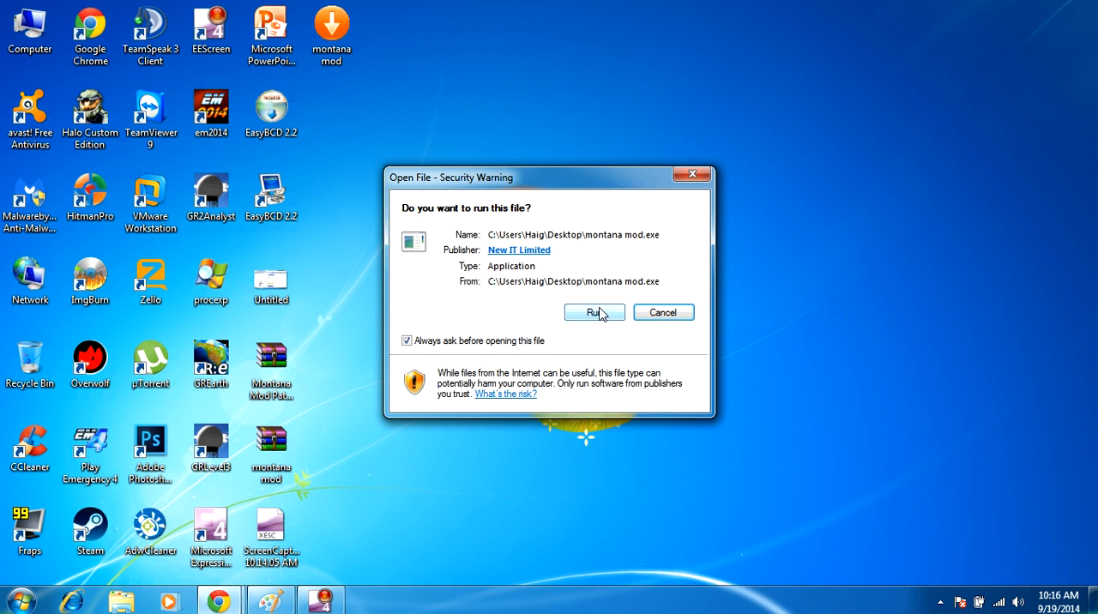
pyautogui.click(593, 311)
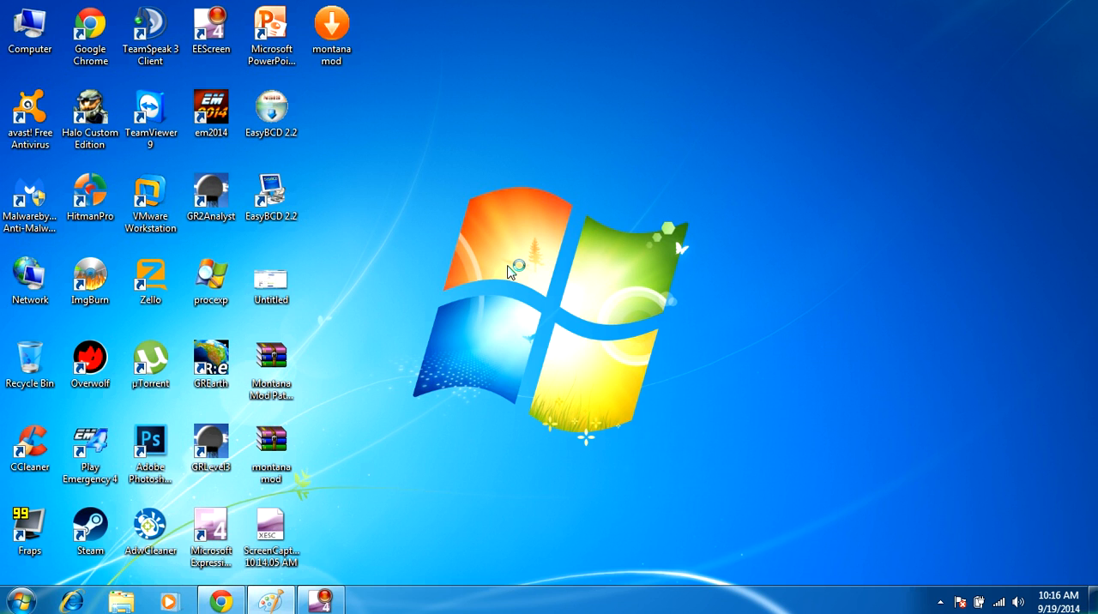
pyautogui.click(333, 34)
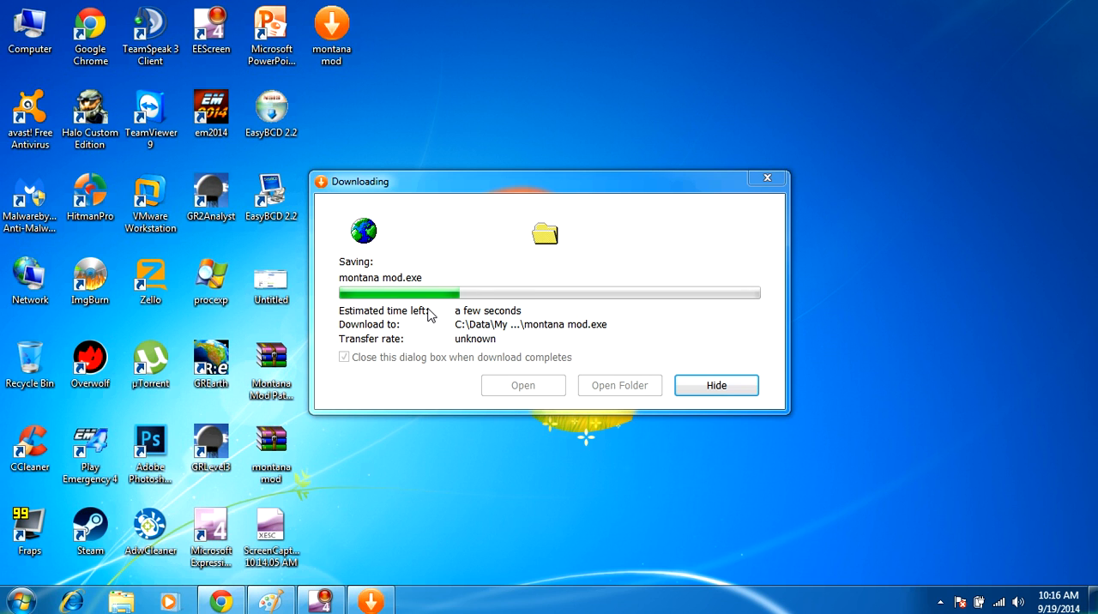
pyautogui.moveTo(638, 336)
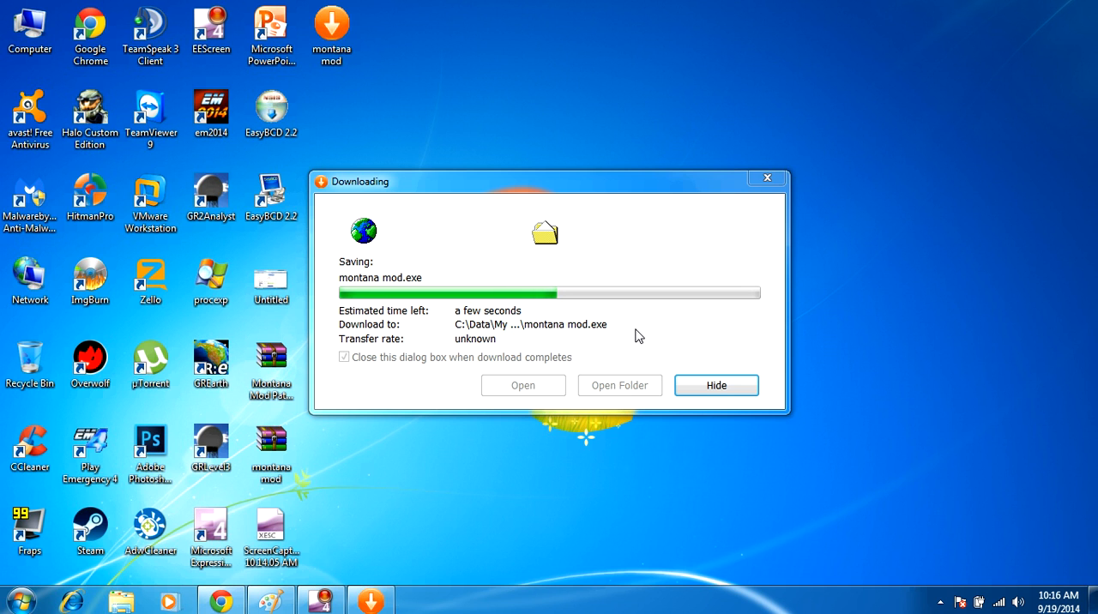
pyautogui.moveTo(619, 337)
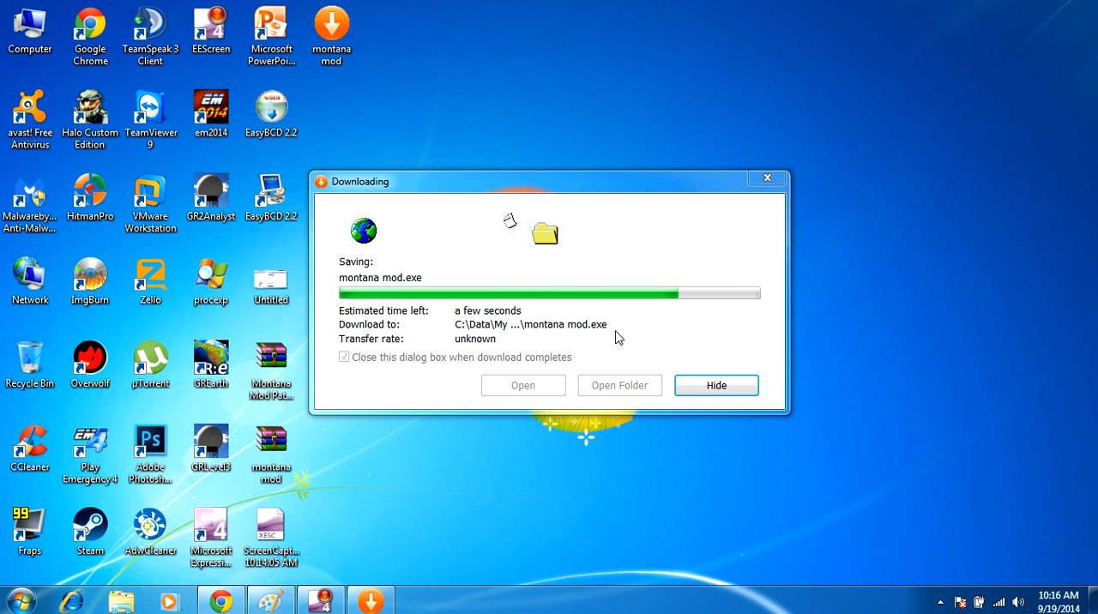
# Open the finished download to launch the 4shared Download Manager wizard for montana mod.zip
pyautogui.click(716, 385)
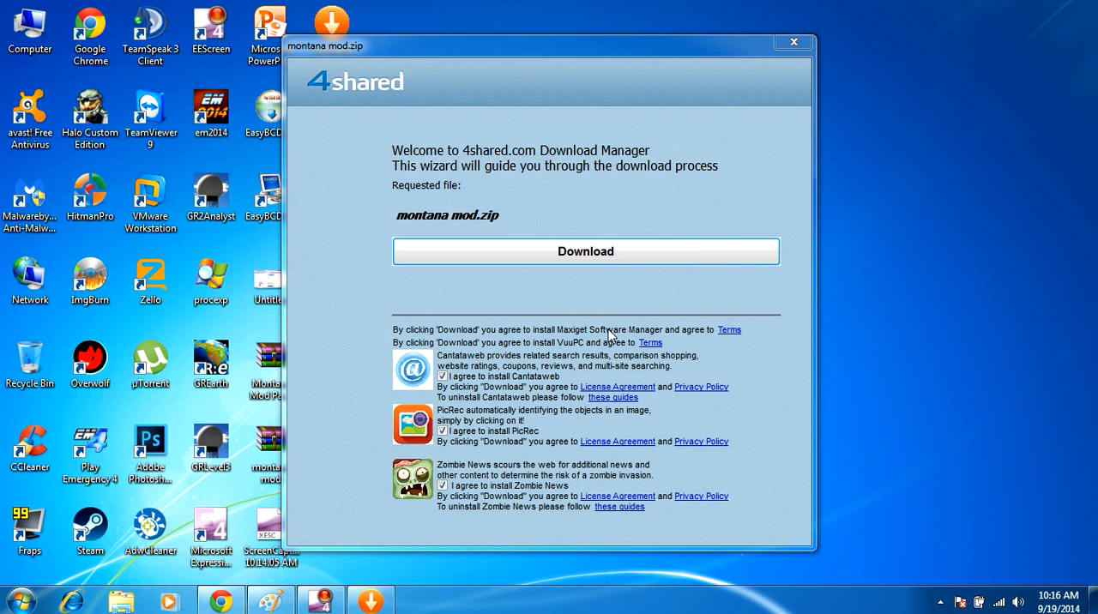
pyautogui.moveTo(460, 344)
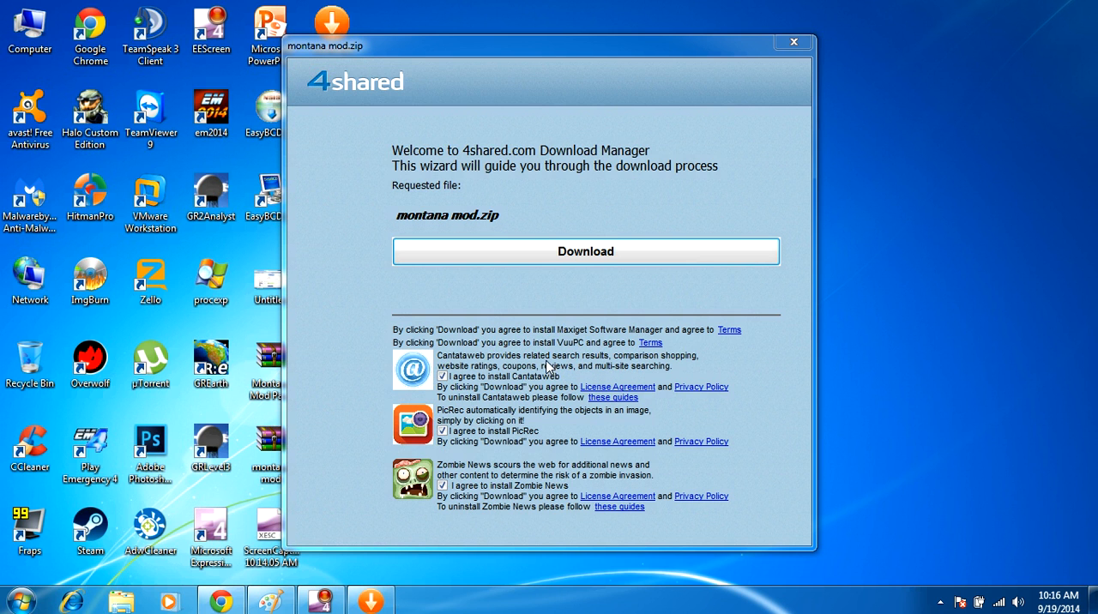
pyautogui.moveTo(542, 366)
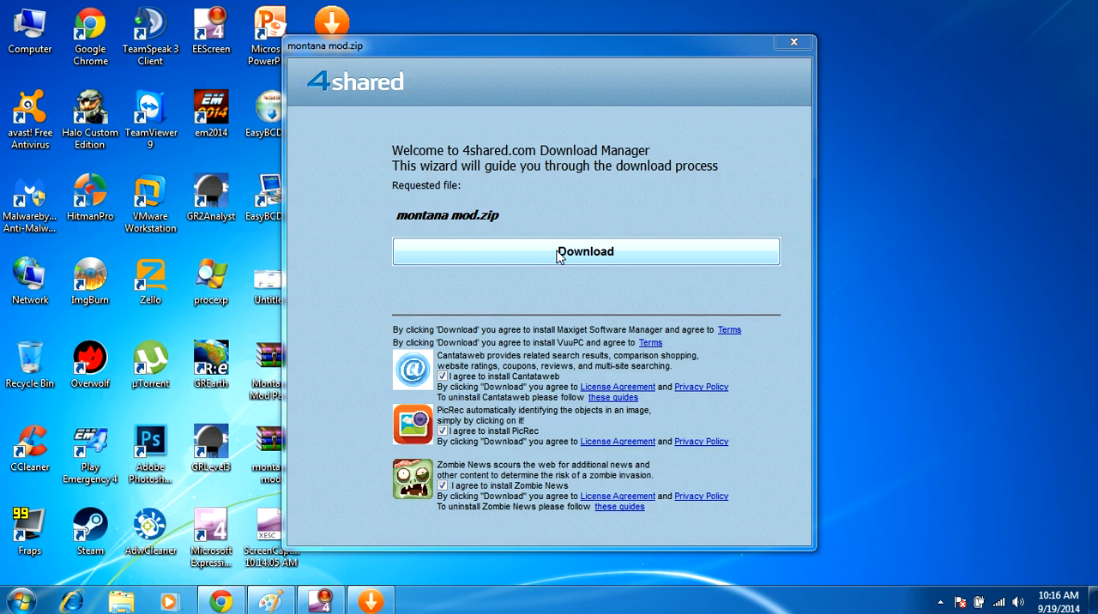
# Proceed past the welcome page and untick the bundled Search Protect offer
pyautogui.click(586, 251)
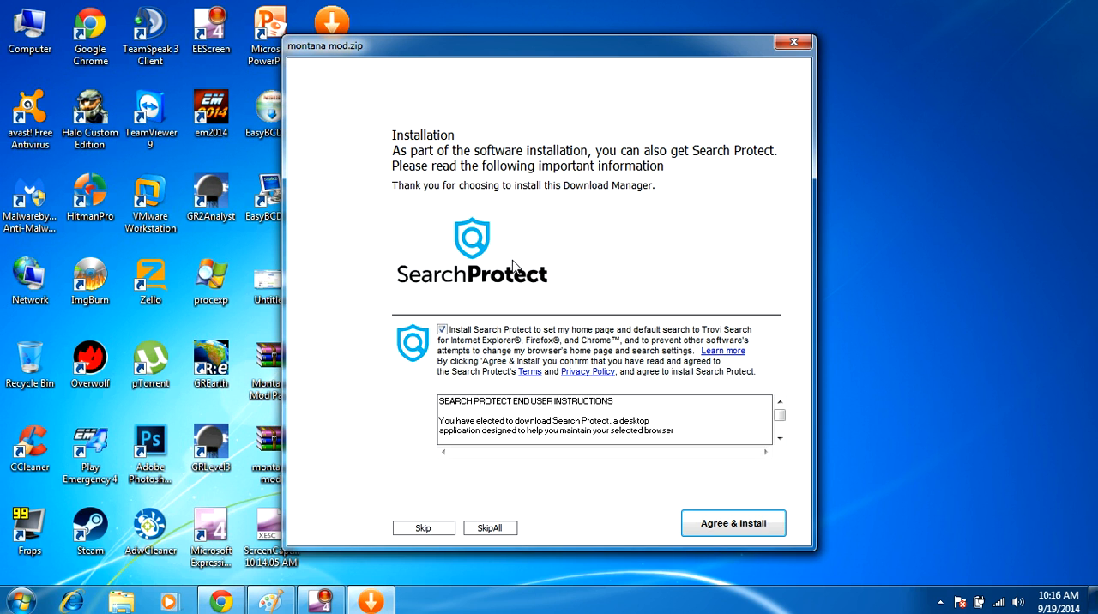
pyautogui.moveTo(518, 248)
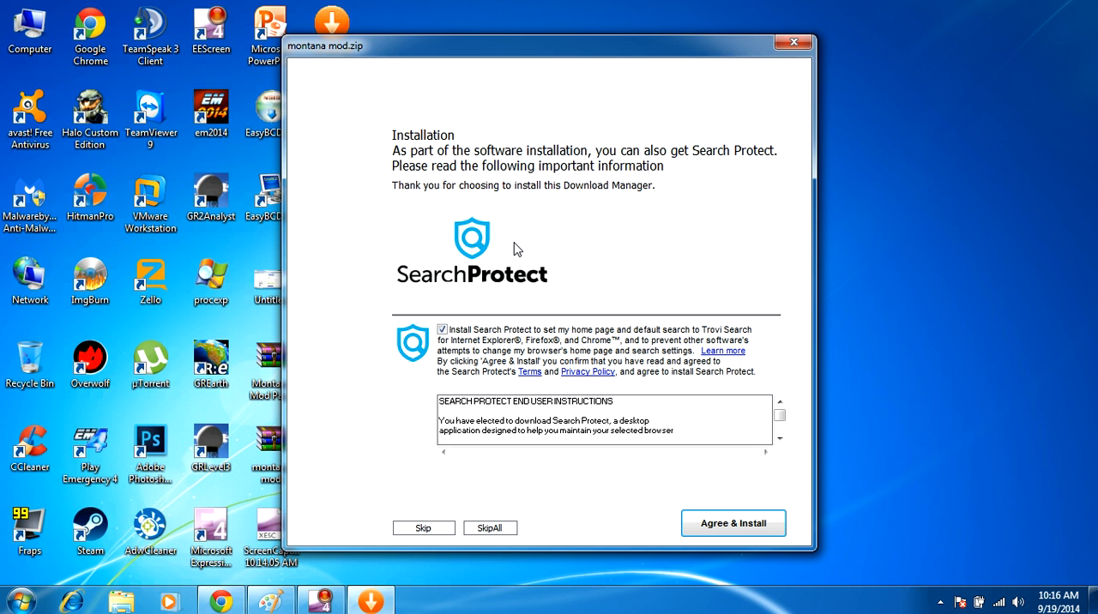
pyautogui.moveTo(446, 162)
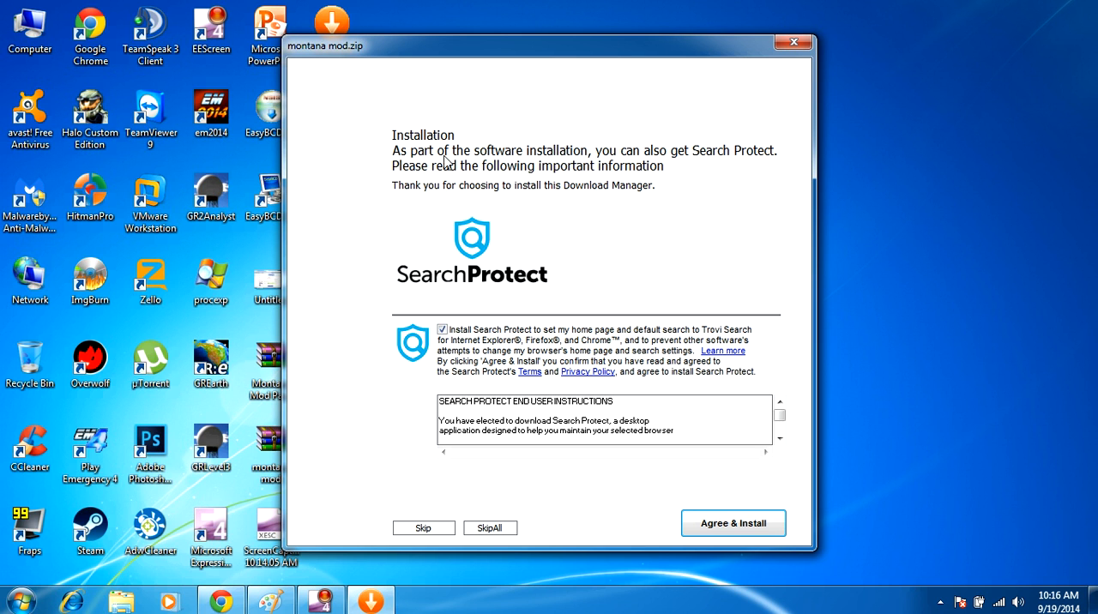
pyautogui.moveTo(700, 163)
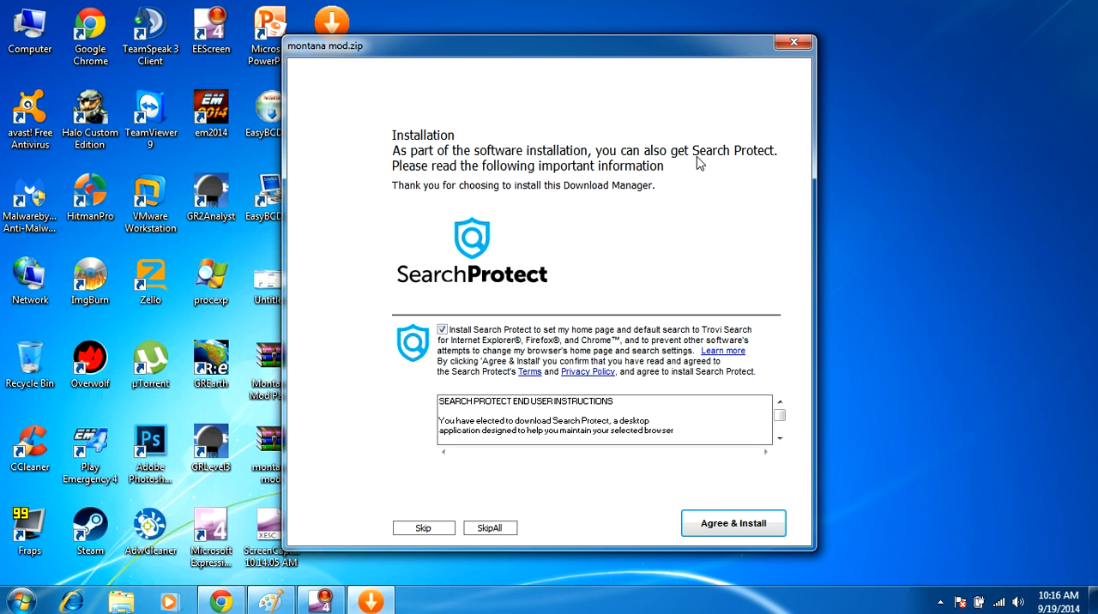
pyautogui.moveTo(488, 180)
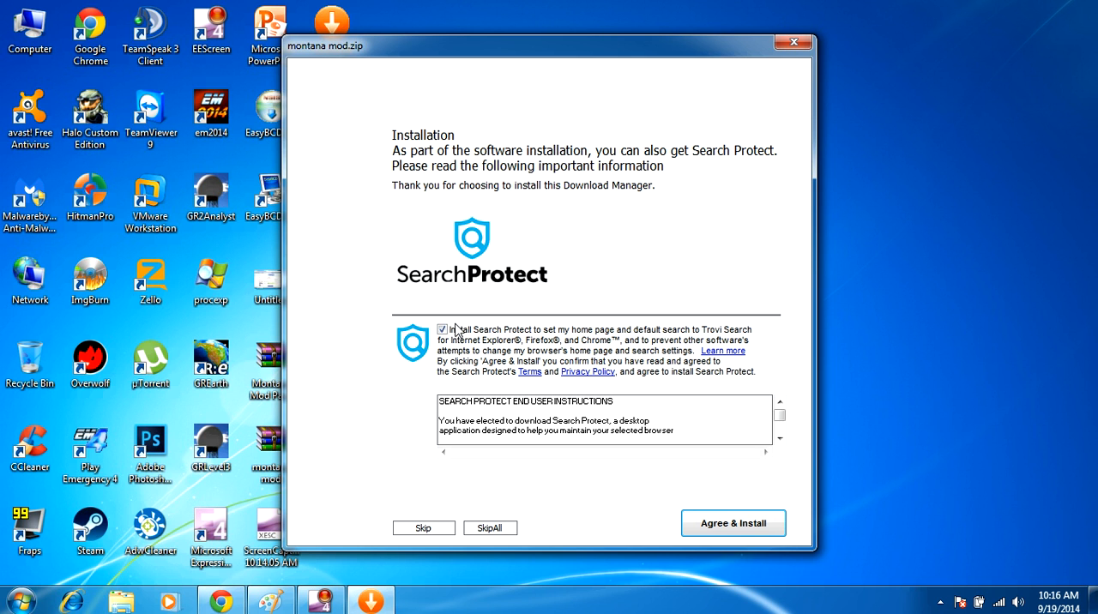
pyautogui.click(443, 330)
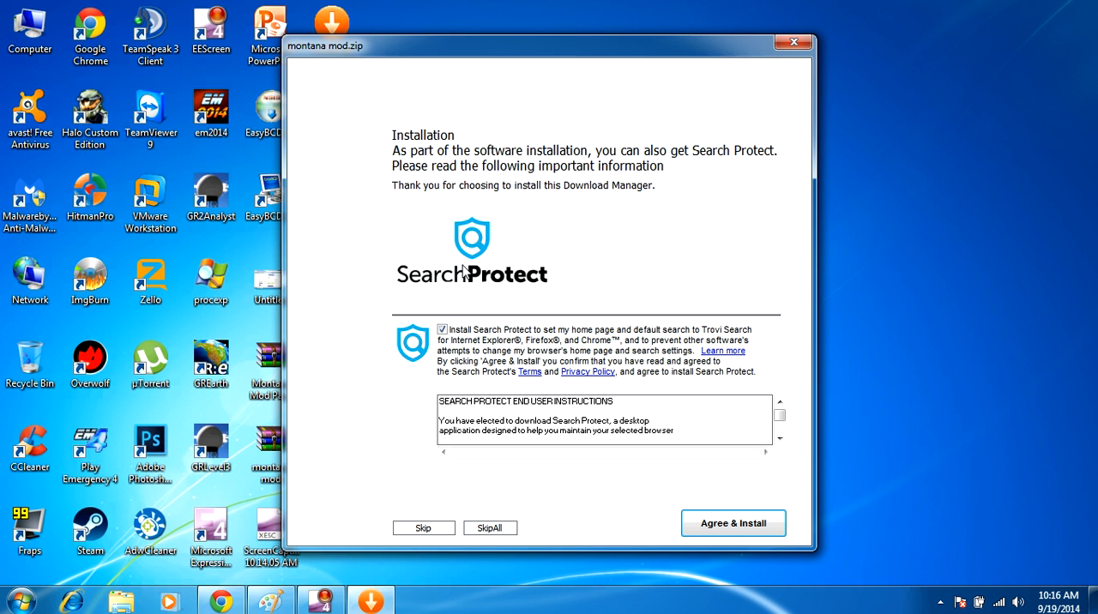
pyautogui.click(442, 330)
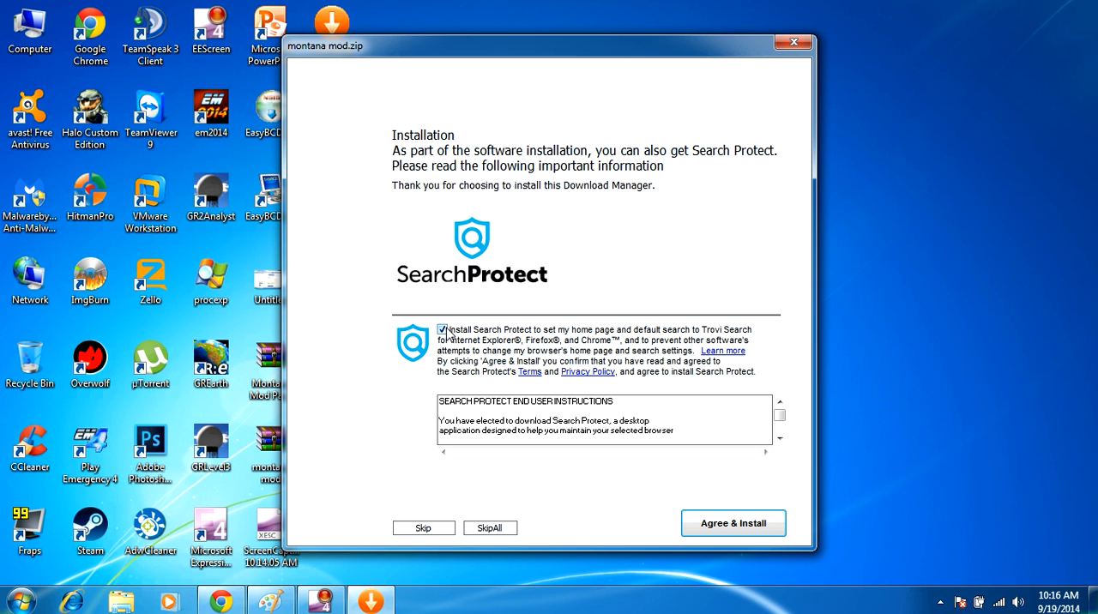
pyautogui.click(443, 330)
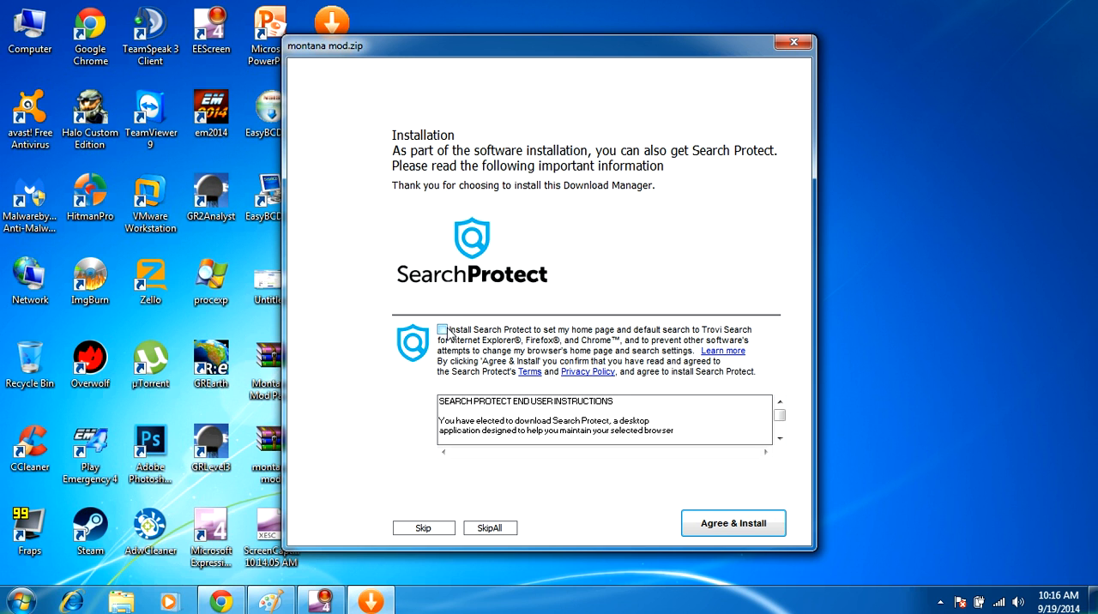
pyautogui.click(442, 330)
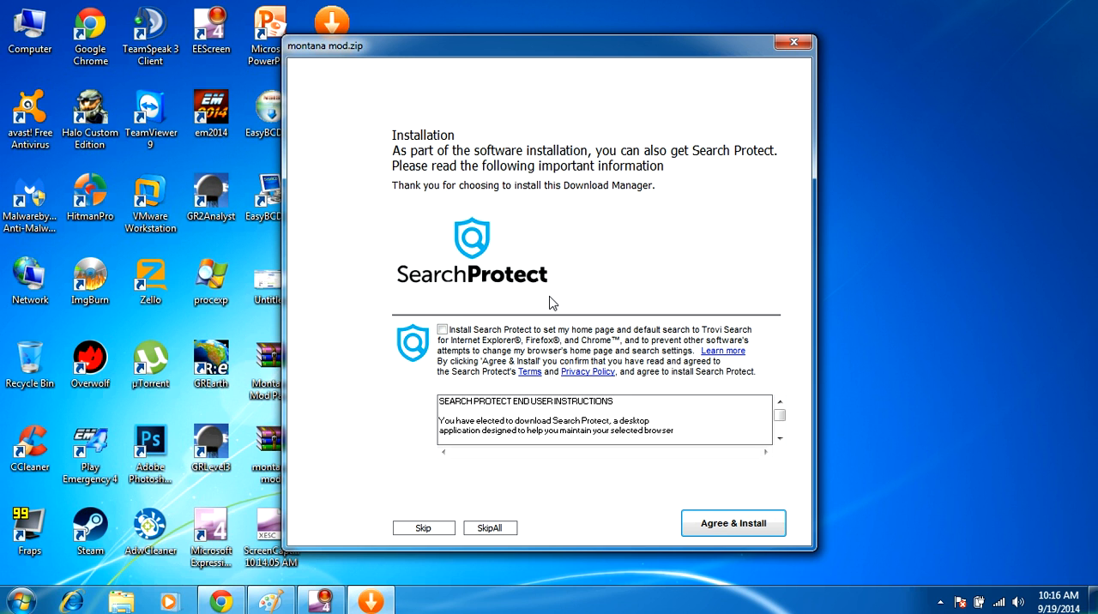
pyautogui.moveTo(496, 560)
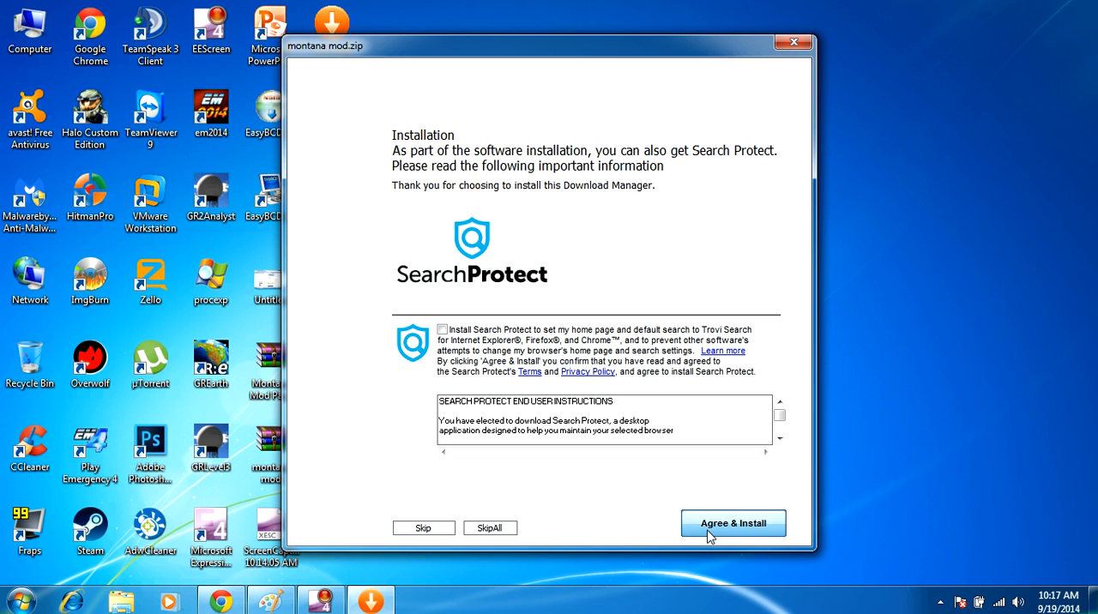
pyautogui.moveTo(708, 537)
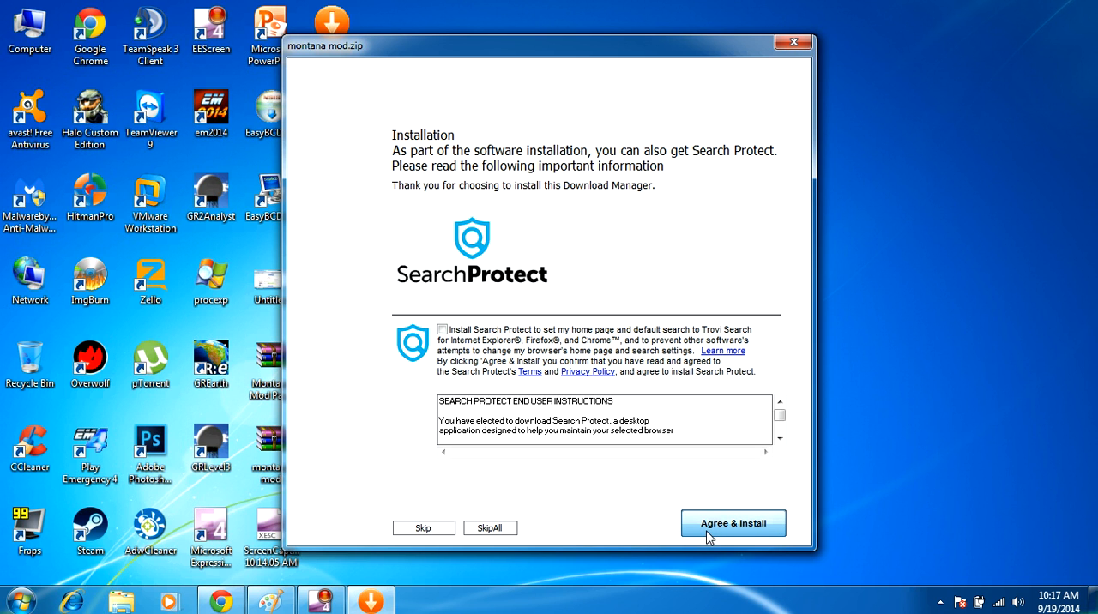
# Accept Agree & Install so the Search Protect special-offer setup appears
pyautogui.click(733, 524)
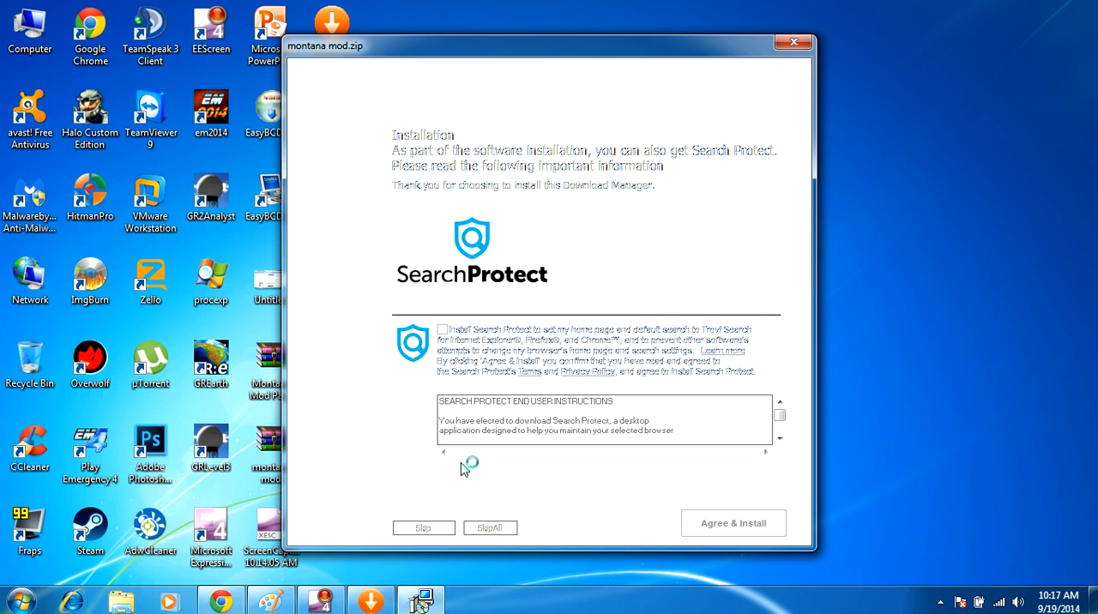
pyautogui.click(734, 521)
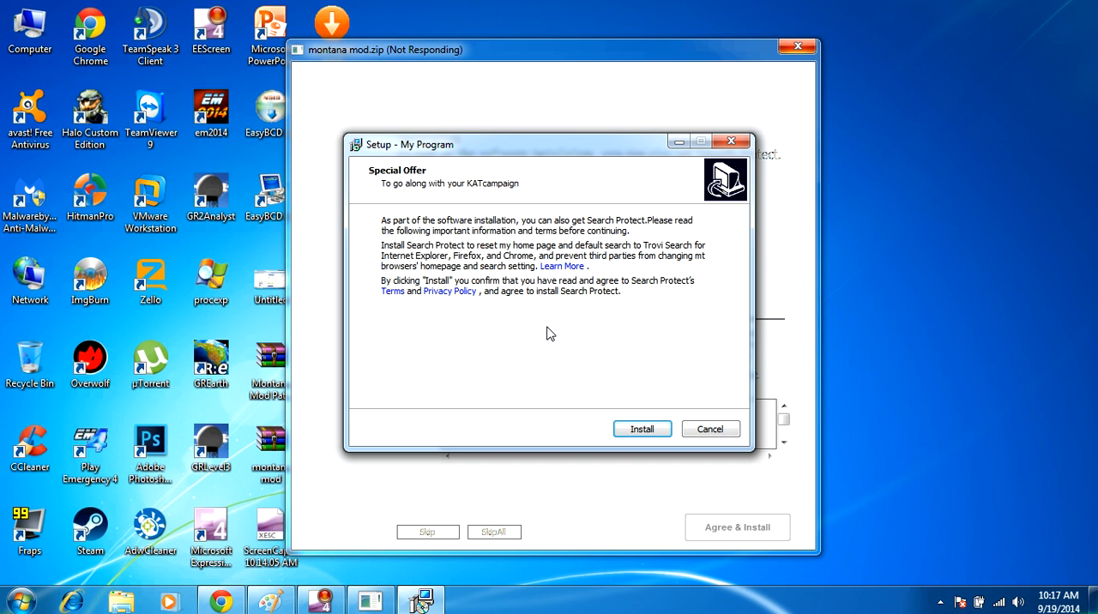
pyautogui.moveTo(453, 274)
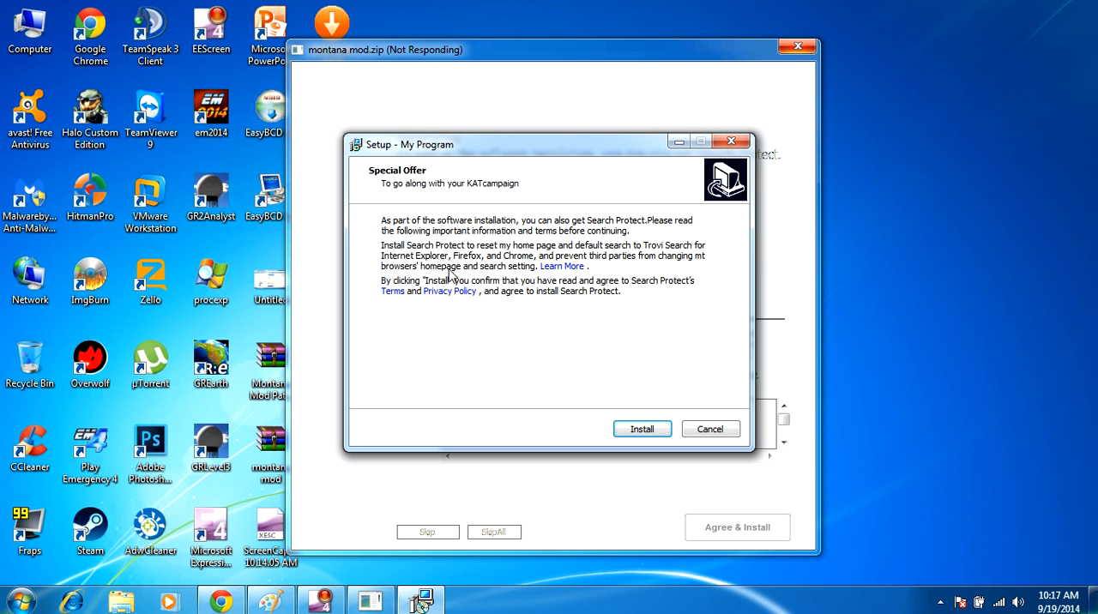
pyautogui.moveTo(394, 220)
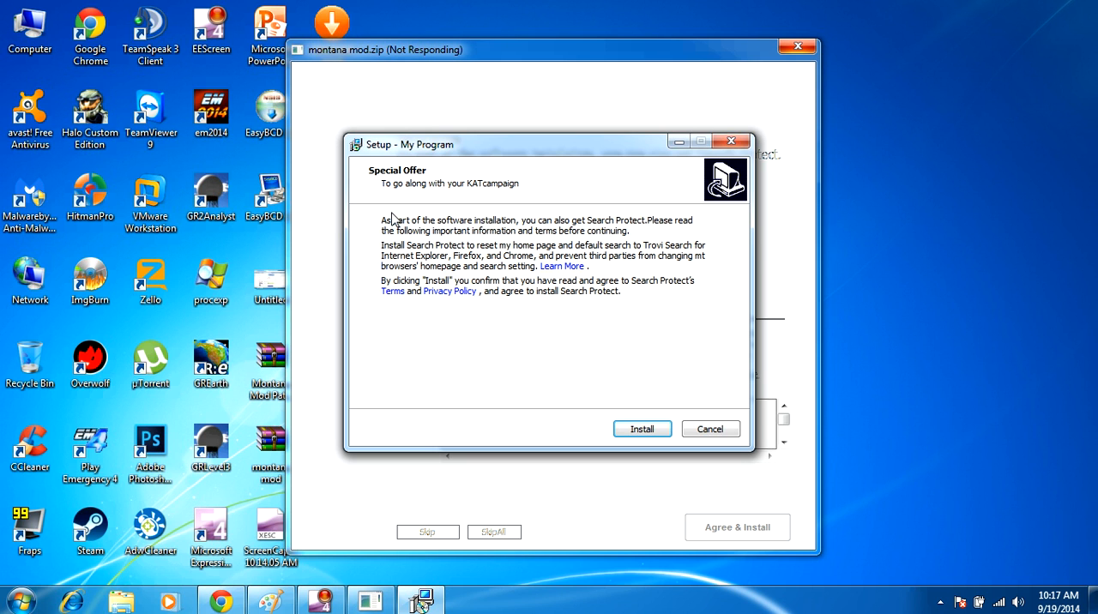
pyautogui.moveTo(456, 202)
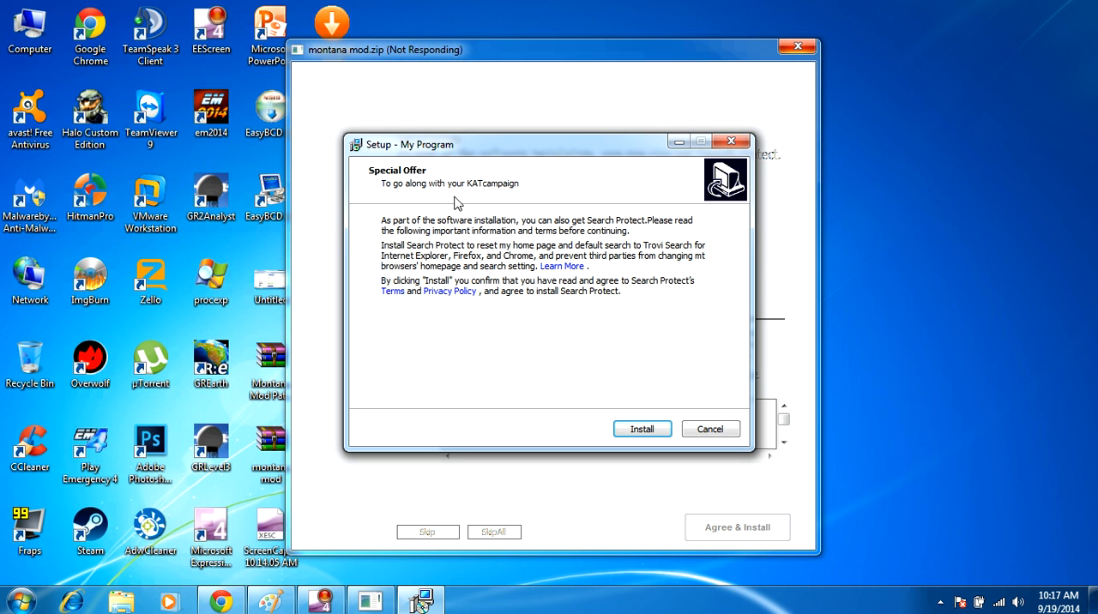
pyautogui.moveTo(429, 182)
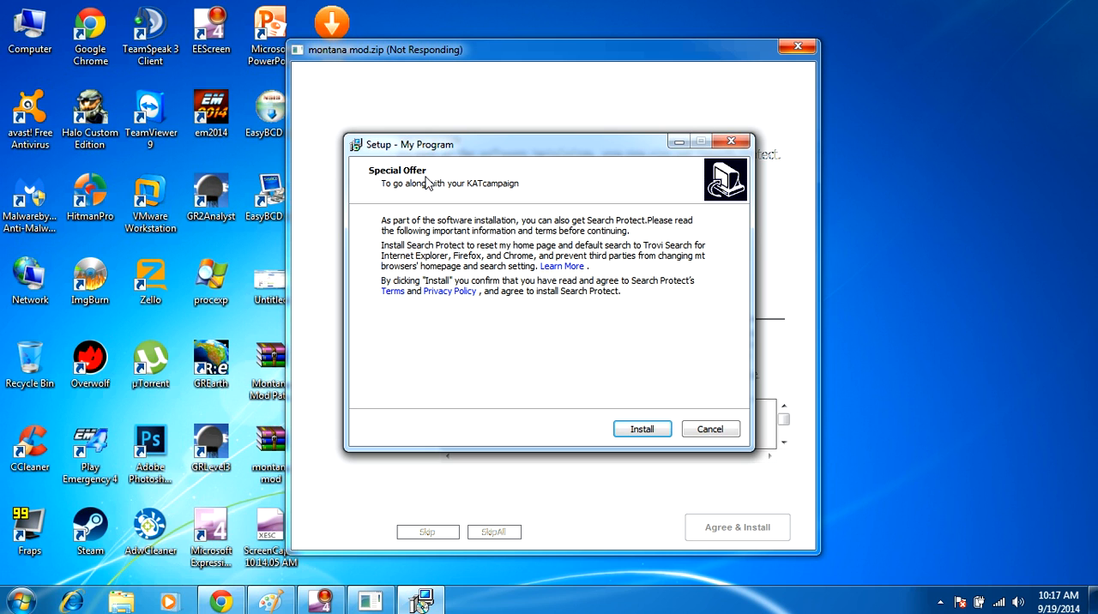
pyautogui.moveTo(457, 197)
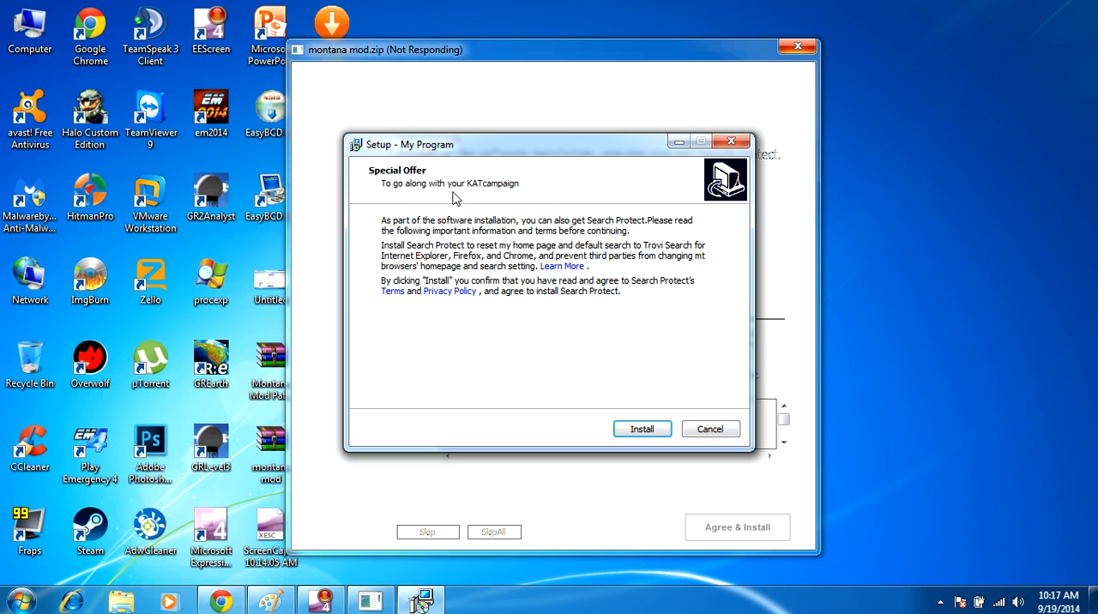
pyautogui.moveTo(566, 192)
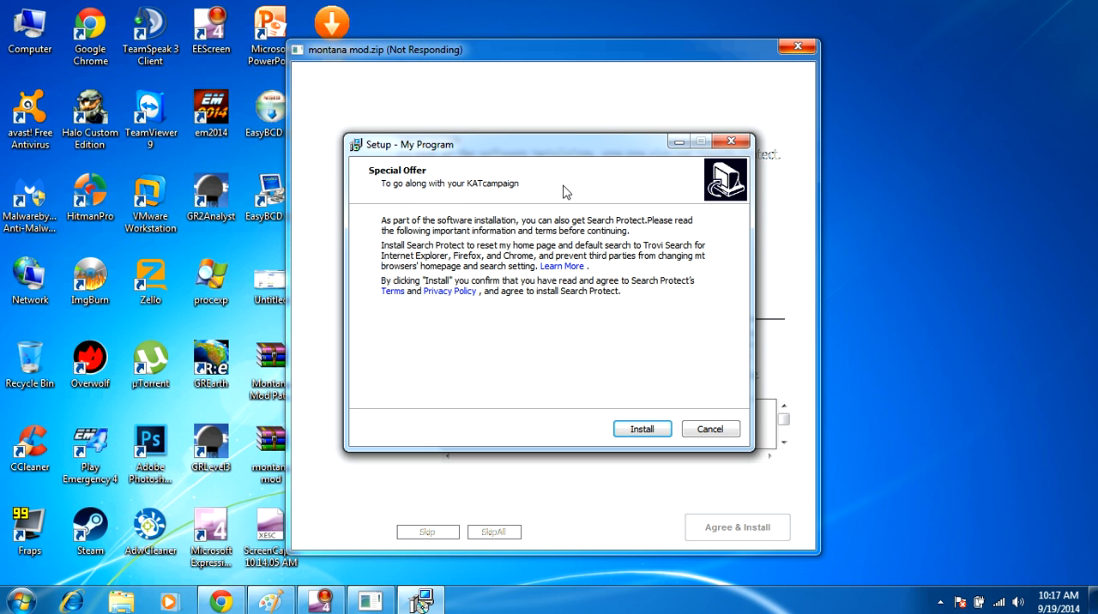
pyautogui.moveTo(560, 175)
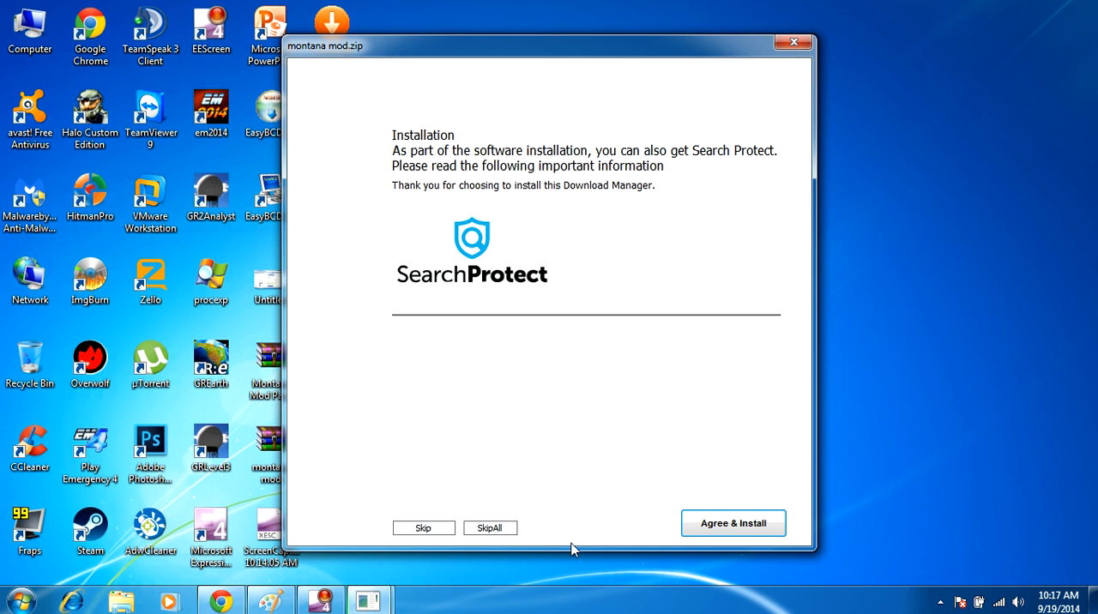
pyautogui.moveTo(569, 610)
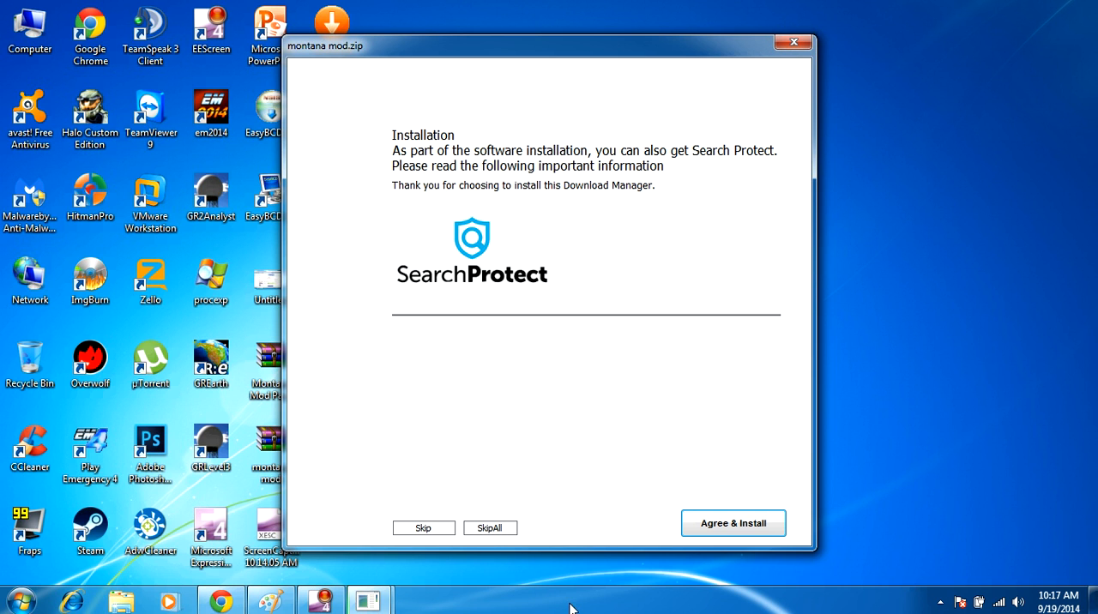
# Cancel the Search Protect special offer, closing the download manager
pyautogui.click(735, 523)
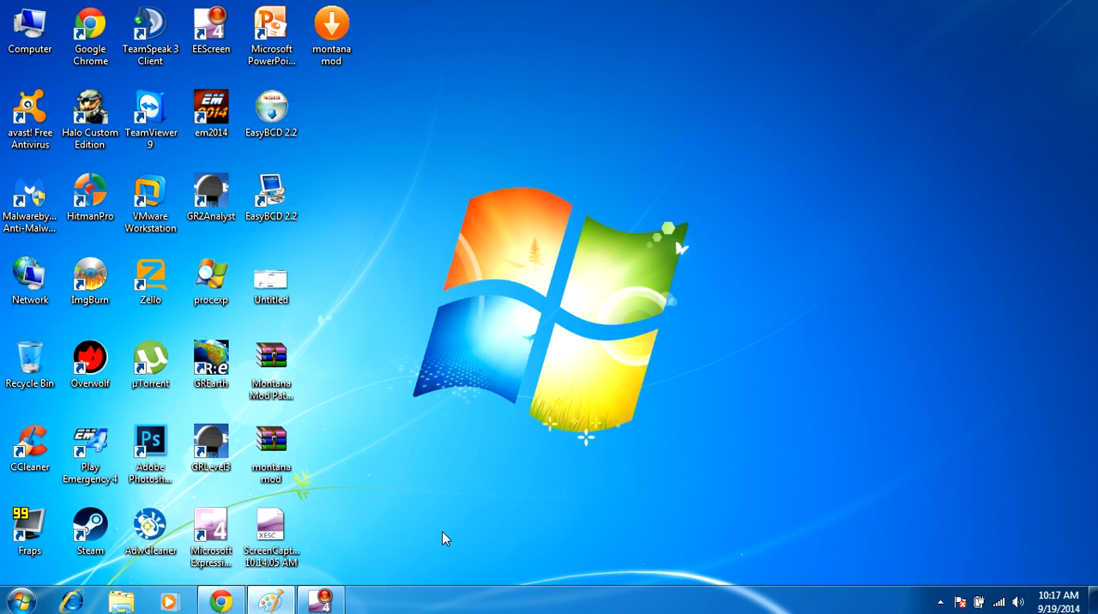
pyautogui.moveTo(495, 145)
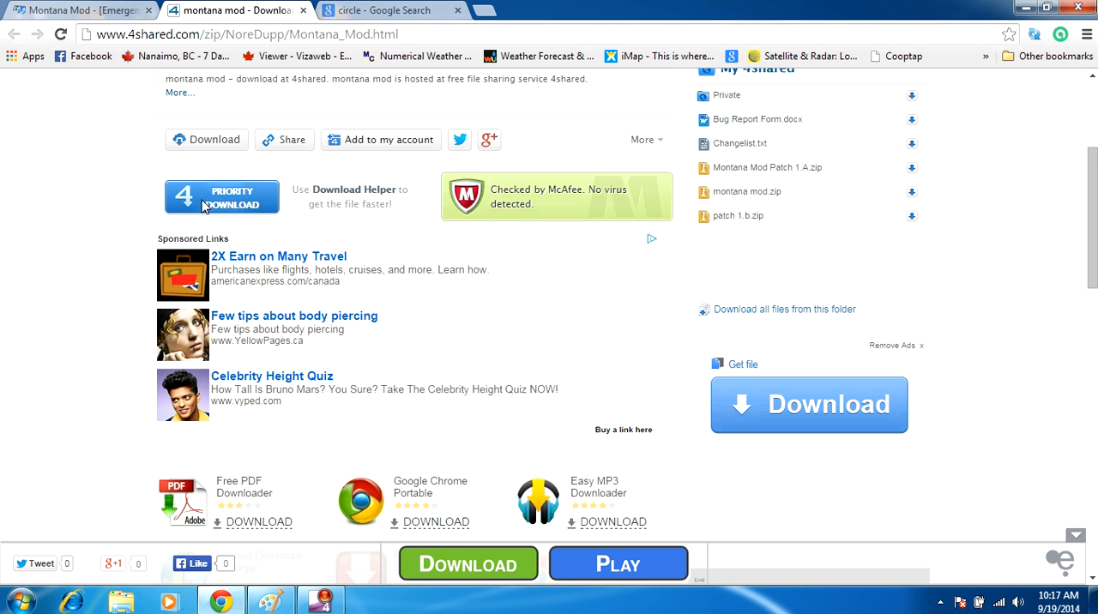
# Use the small Download link for montana mod.zip and start the FREE DOWNLOAD 20-second countdown
pyautogui.scroll(3)
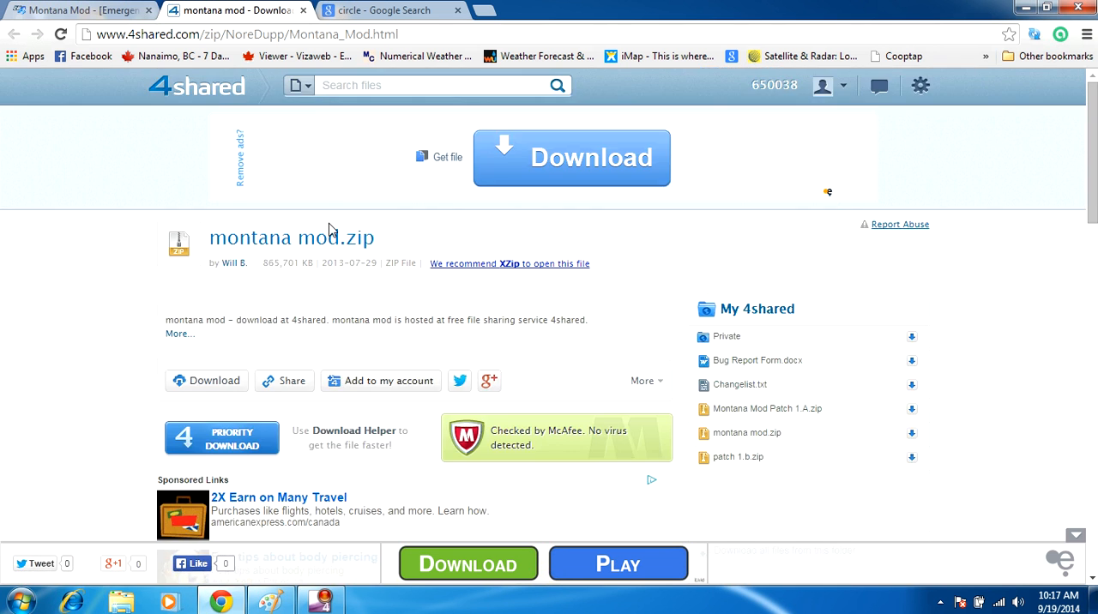
pyautogui.click(569, 158)
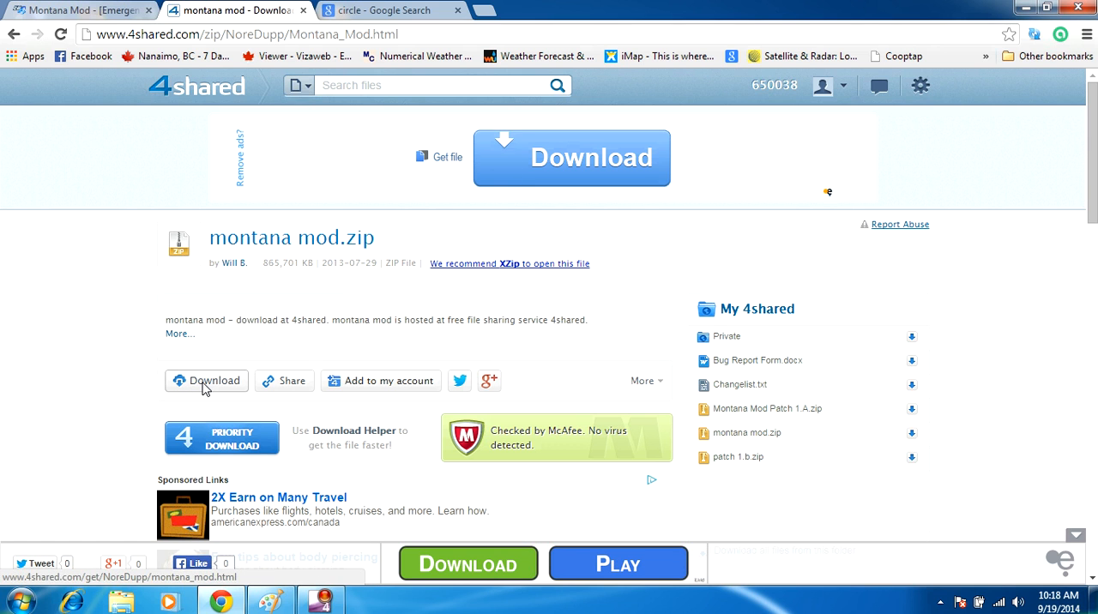
pyautogui.click(206, 380)
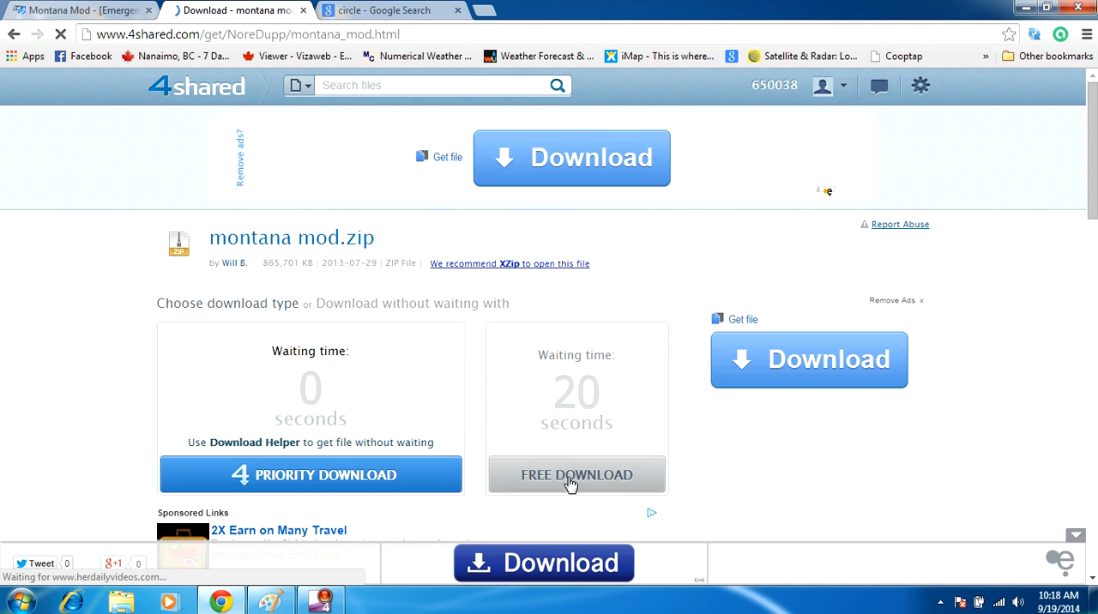
pyautogui.click(577, 473)
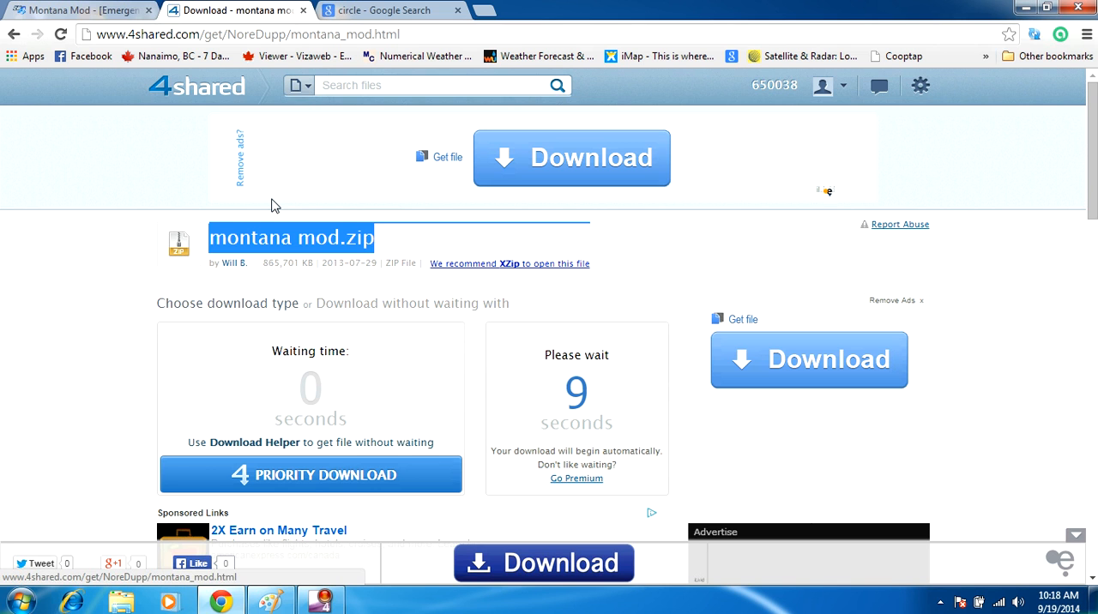
pyautogui.scroll(-3)
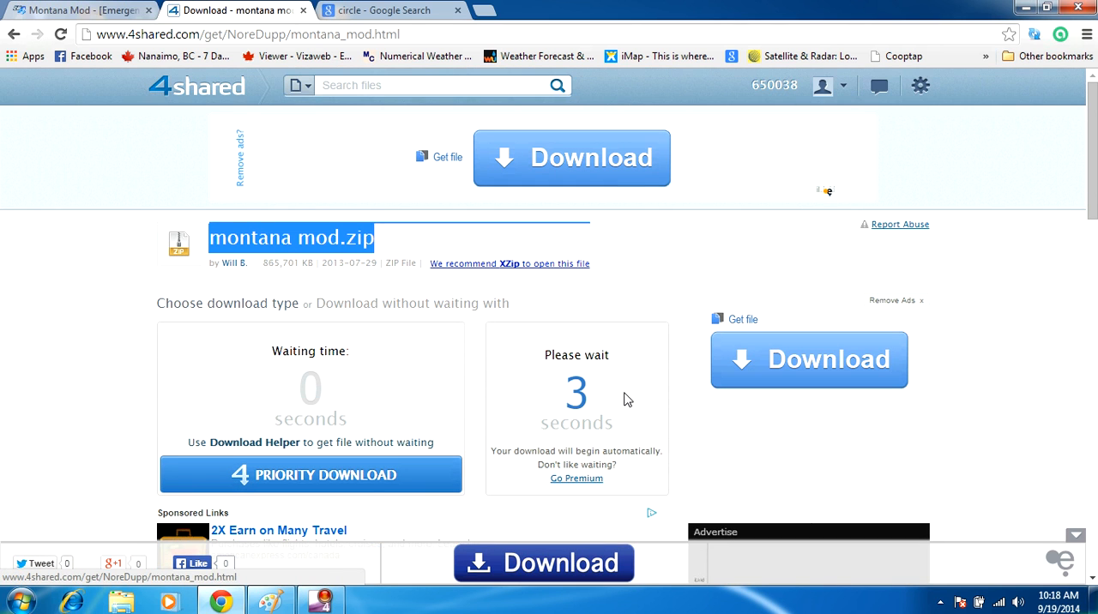
pyautogui.scroll(-3)
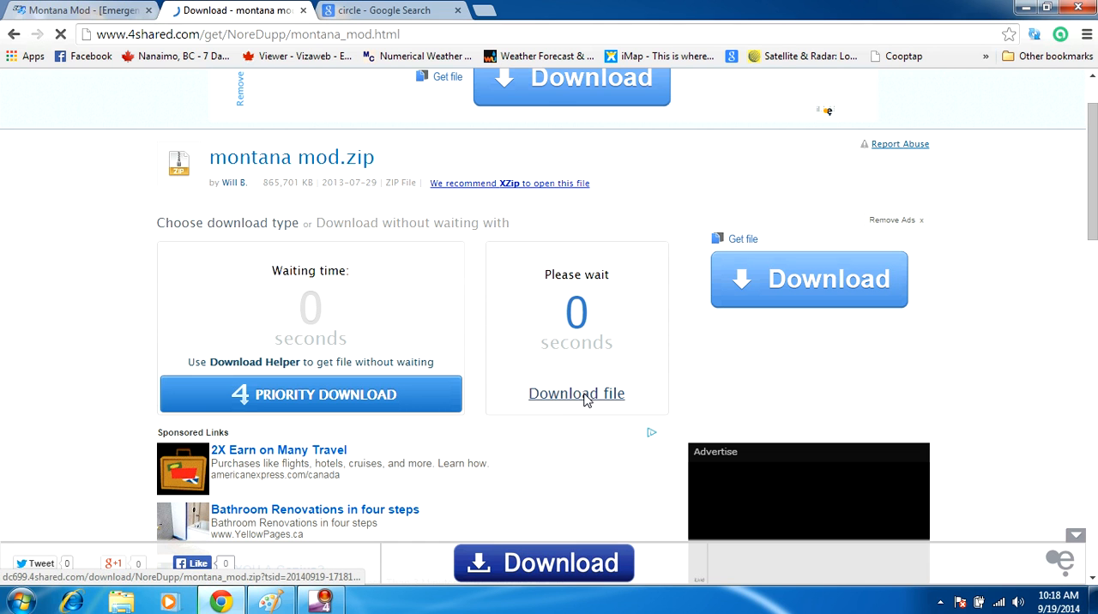
# Download the real montana mod.zip file and save it into the Documents library
pyautogui.click(577, 393)
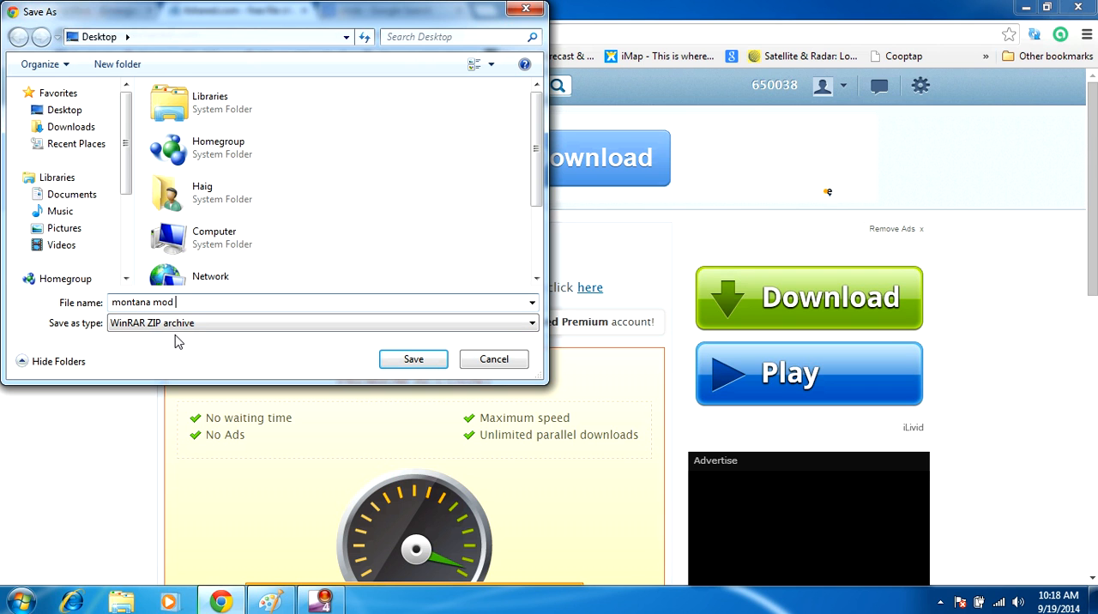
pyautogui.click(65, 110)
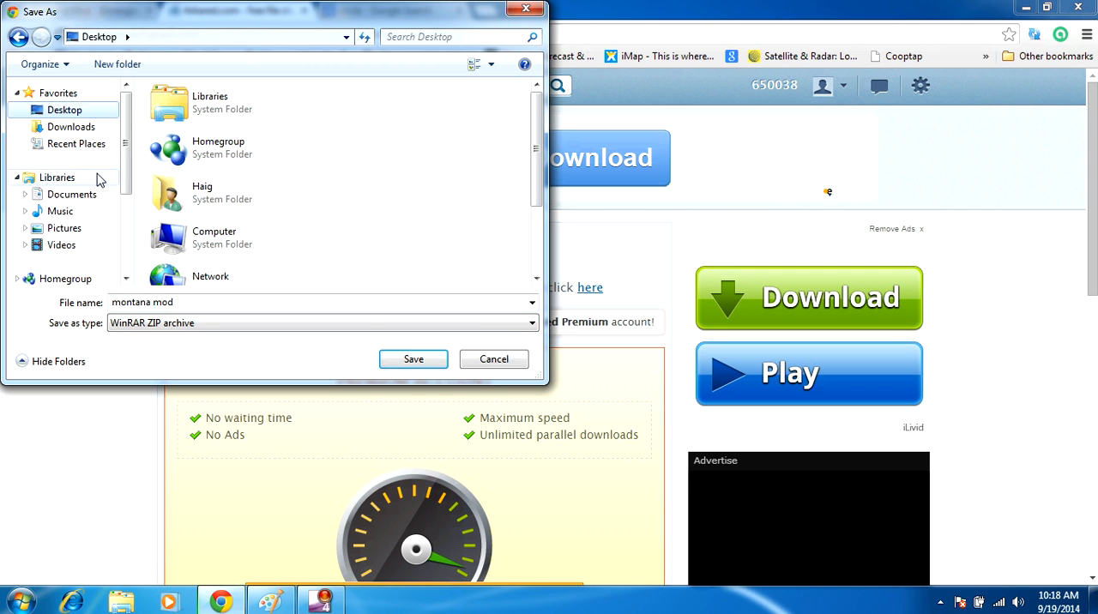
pyautogui.click(70, 127)
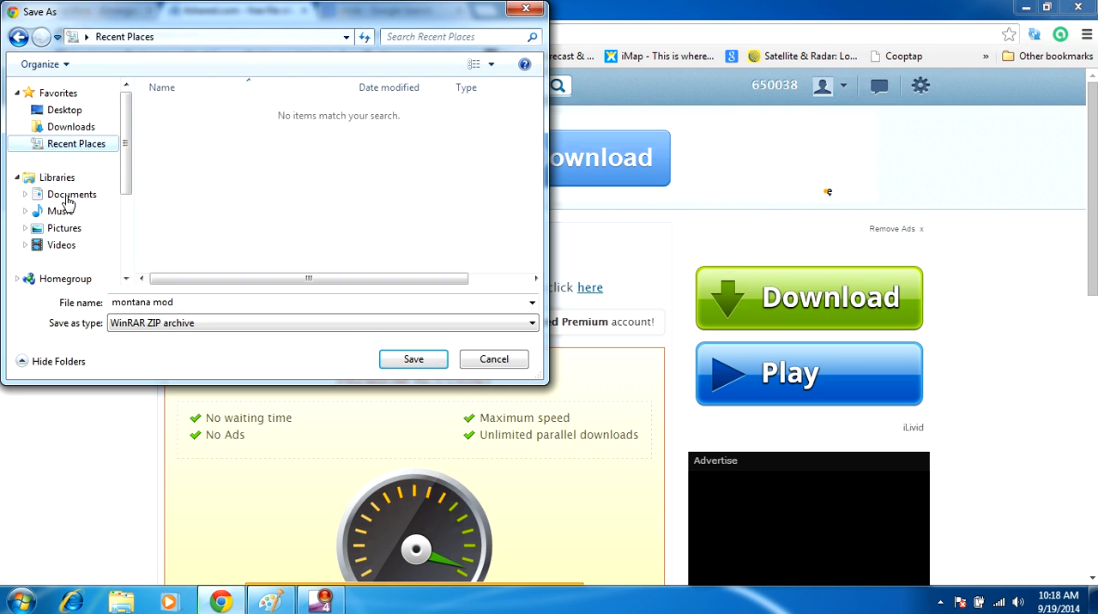
pyautogui.click(72, 194)
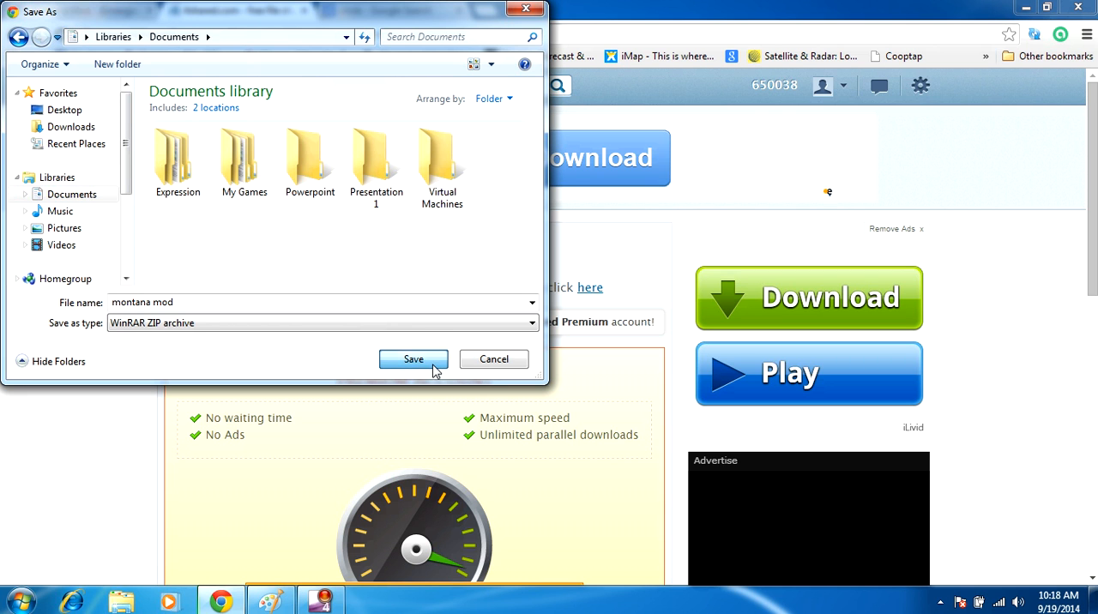
pyautogui.click(412, 359)
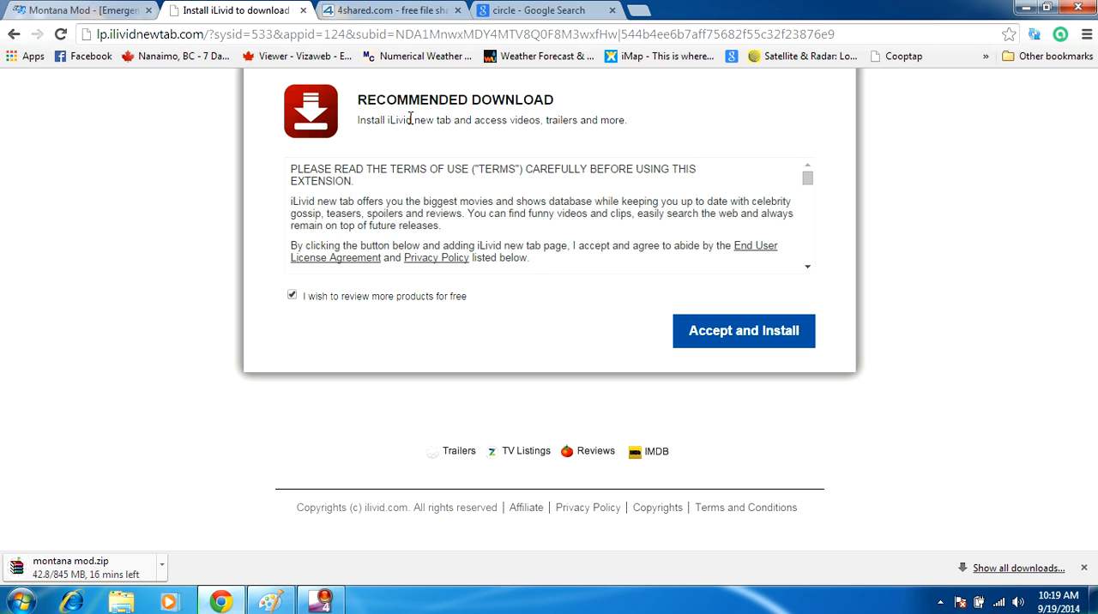
pyautogui.moveTo(628, 216)
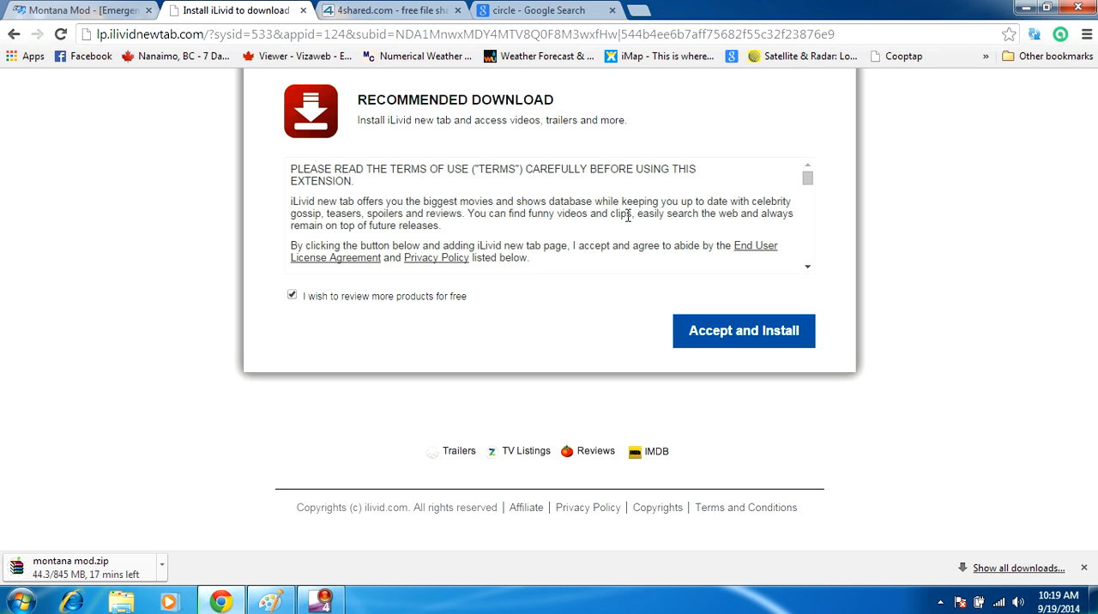
pyautogui.moveTo(895, 178)
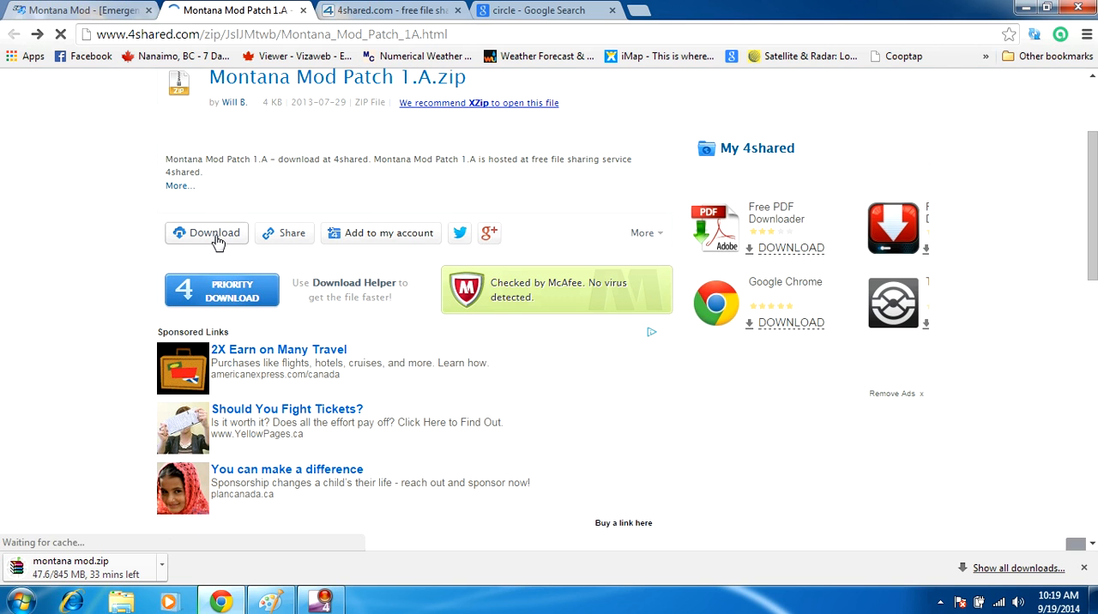
# Use the small Download link to reach Montana Mod Patch 1.A.zip's download-type page
pyautogui.click(213, 233)
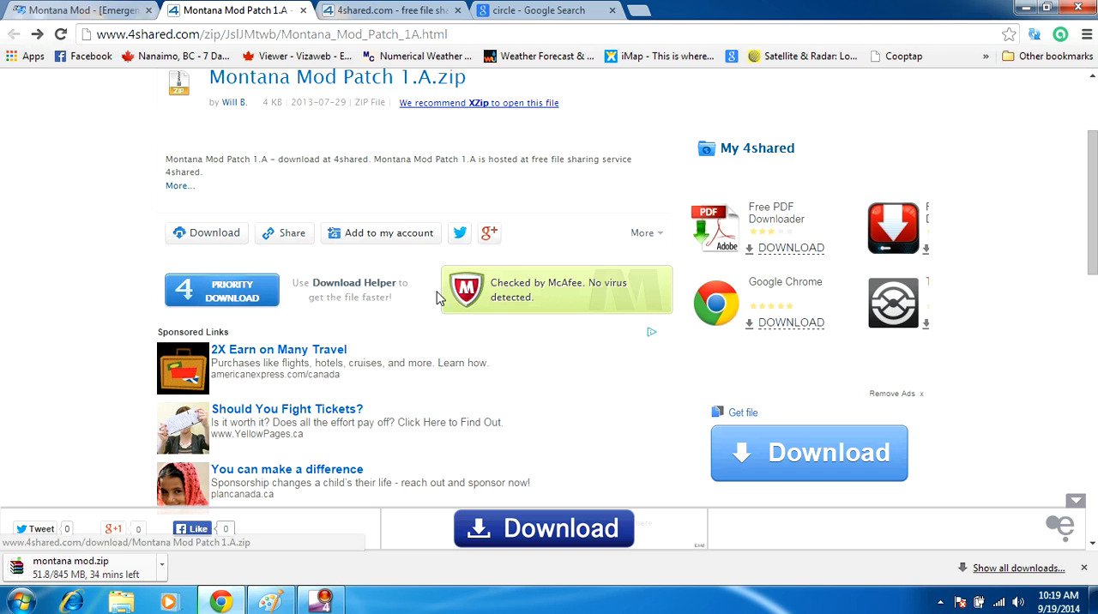
pyautogui.scroll(-3)
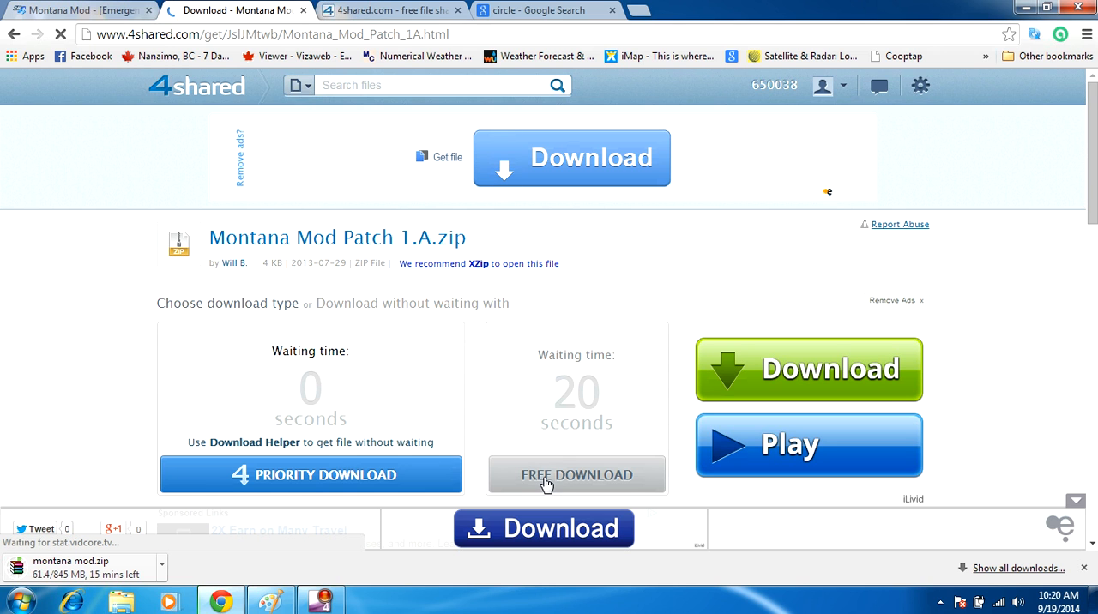
pyautogui.moveTo(395, 361)
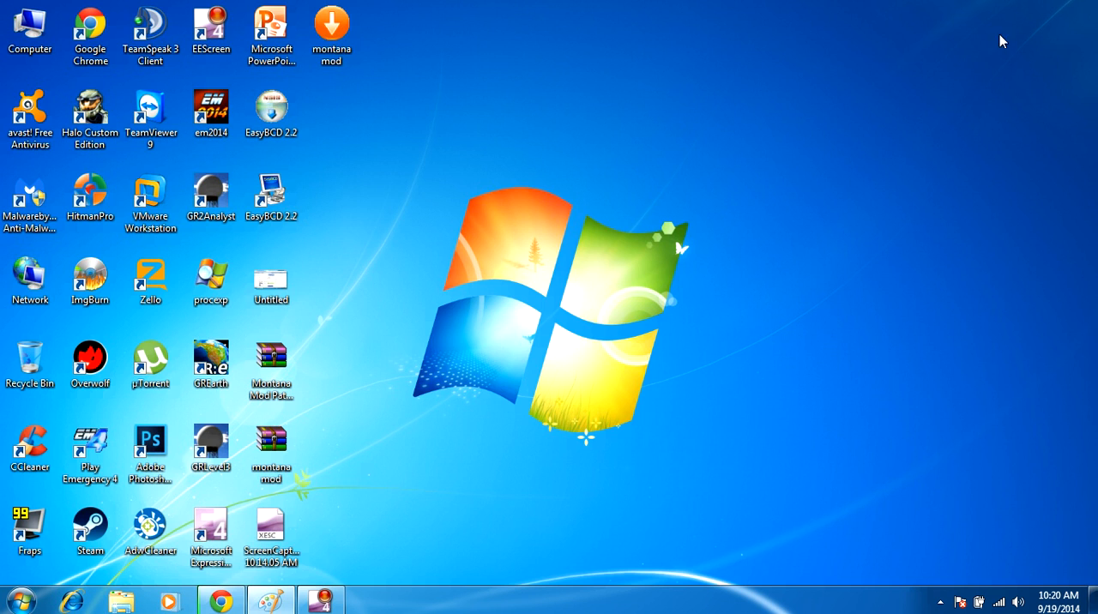
# Reveal the hidden tray icons and bring up the Expression Encoder Screen Capture pause/stop options
pyautogui.click(940, 600)
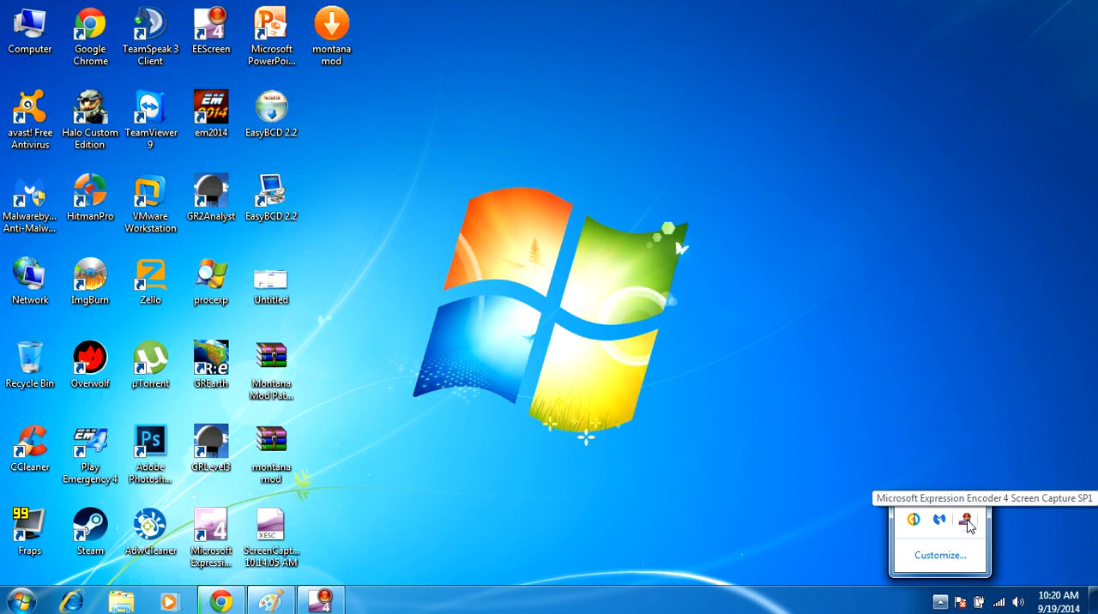
pyautogui.rightClick(968, 522)
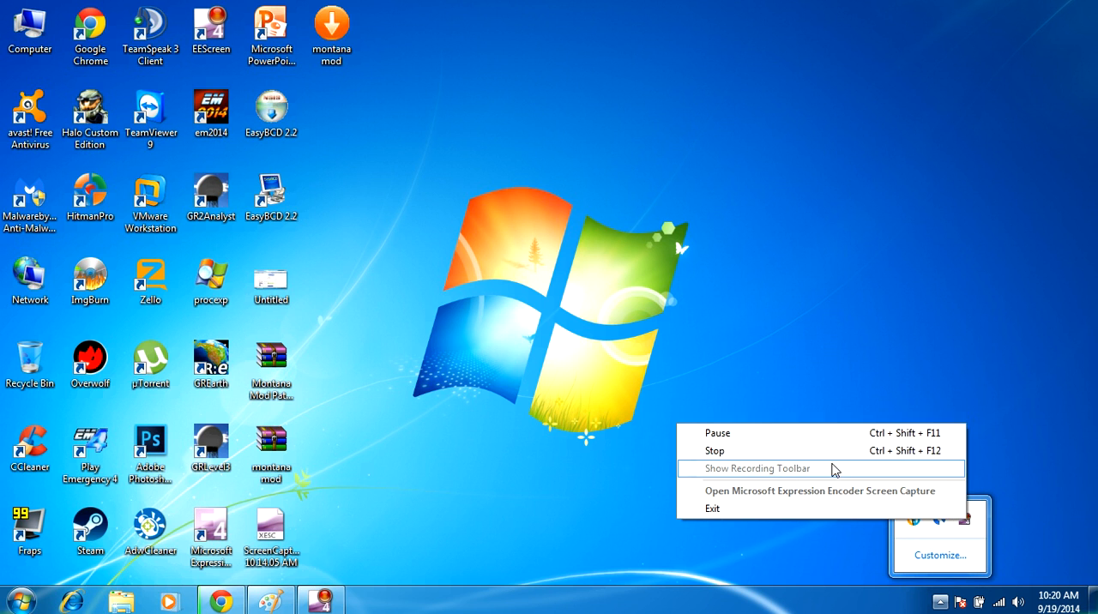